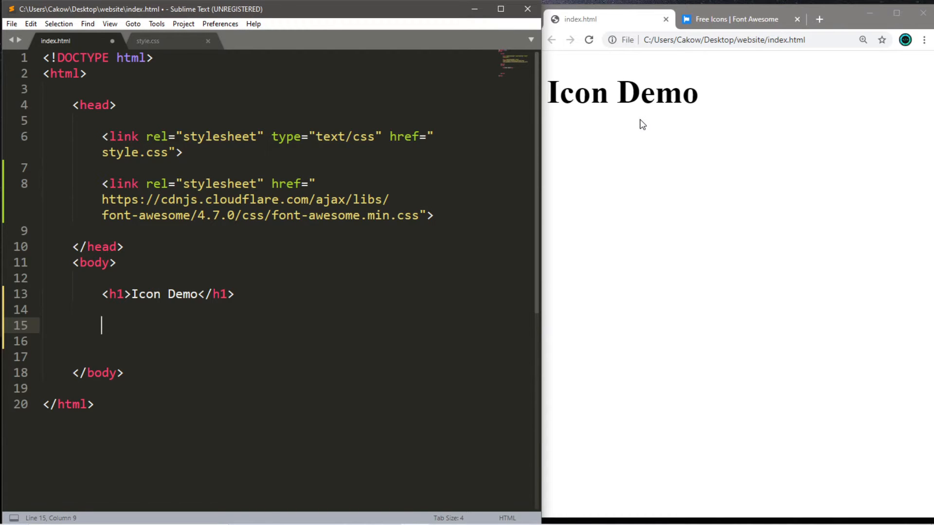
pyautogui.moveTo(592, 131)
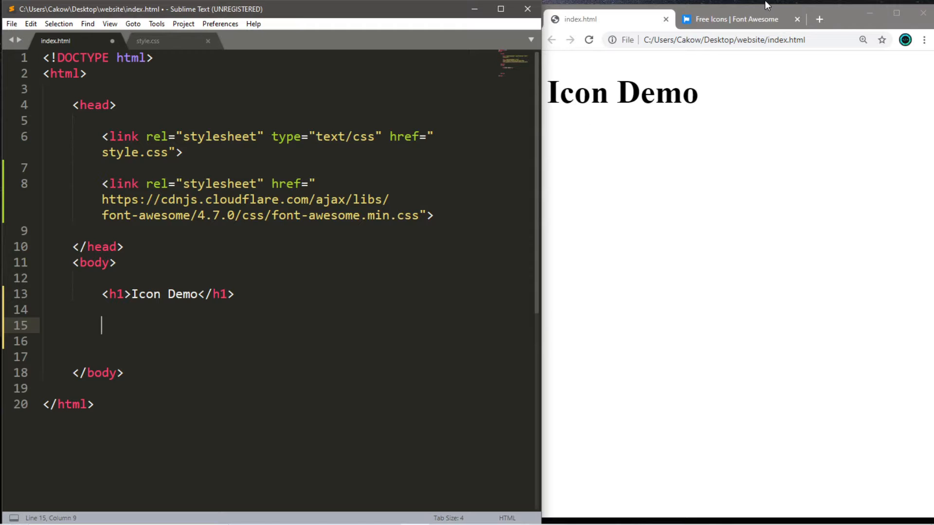
# - Clear the Free filter in the Font Awesome gallery to list all 7,842 icons
pyautogui.click(738, 19)
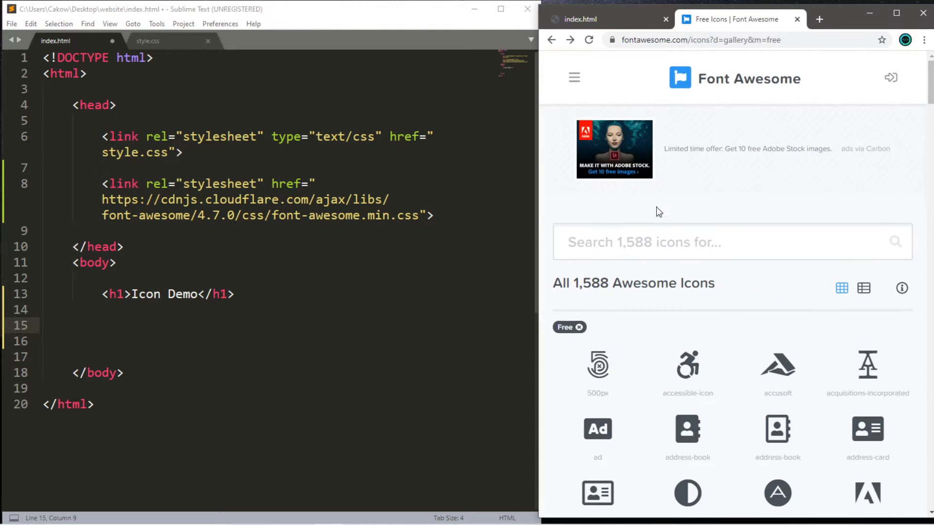
pyautogui.scroll(-3)
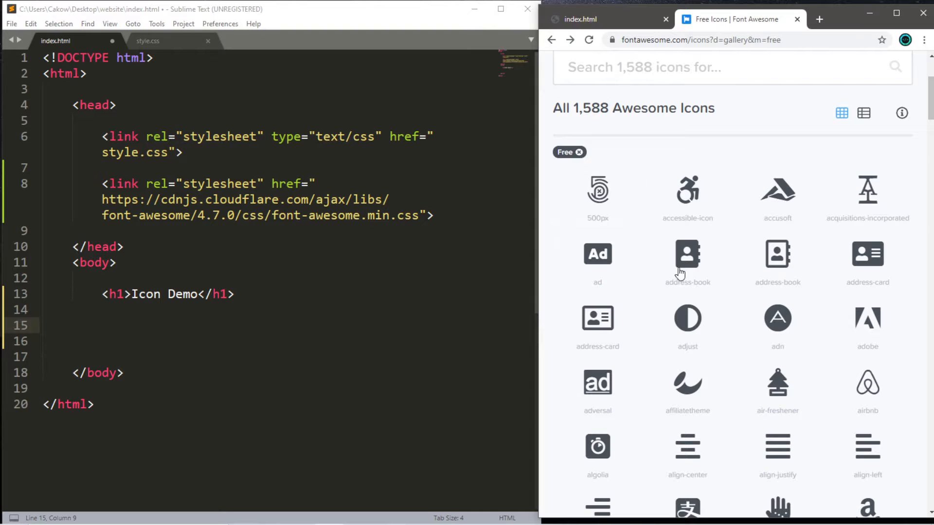
pyautogui.moveTo(544, 299)
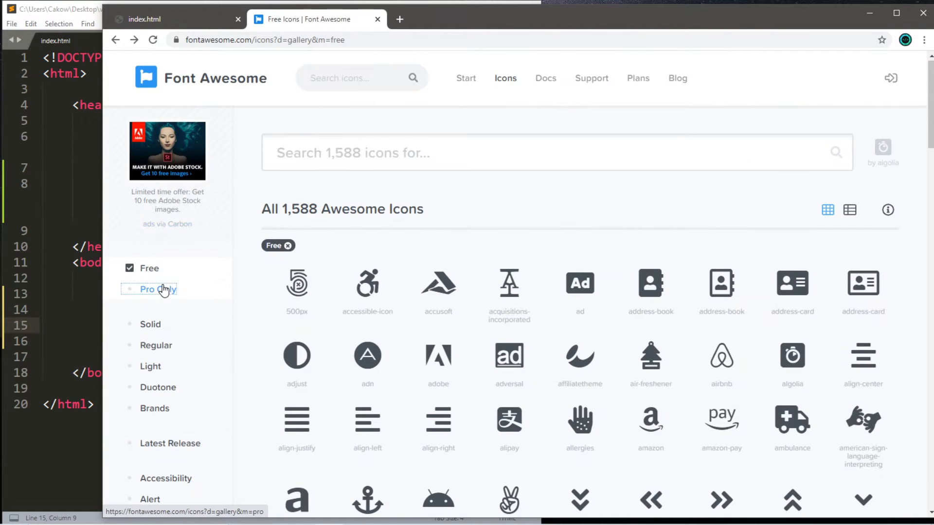
pyautogui.click(147, 290)
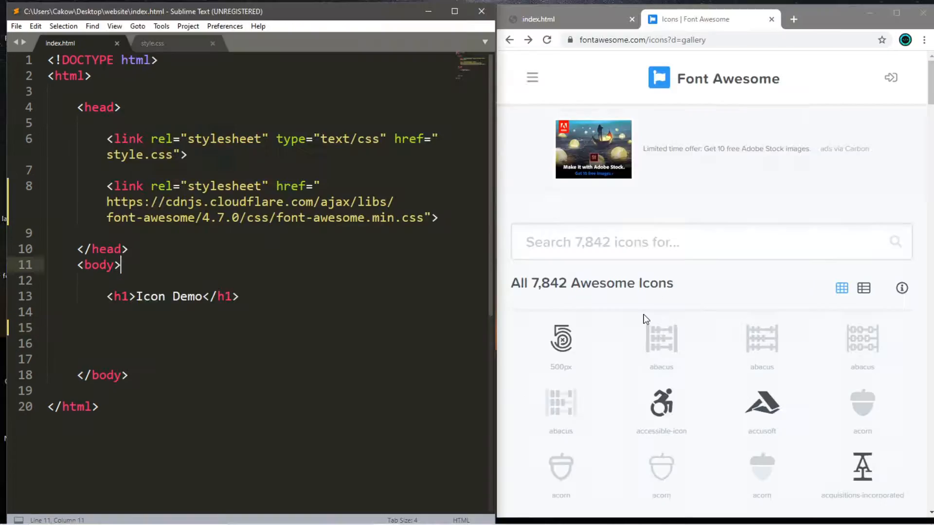
pyautogui.moveTo(861, 467)
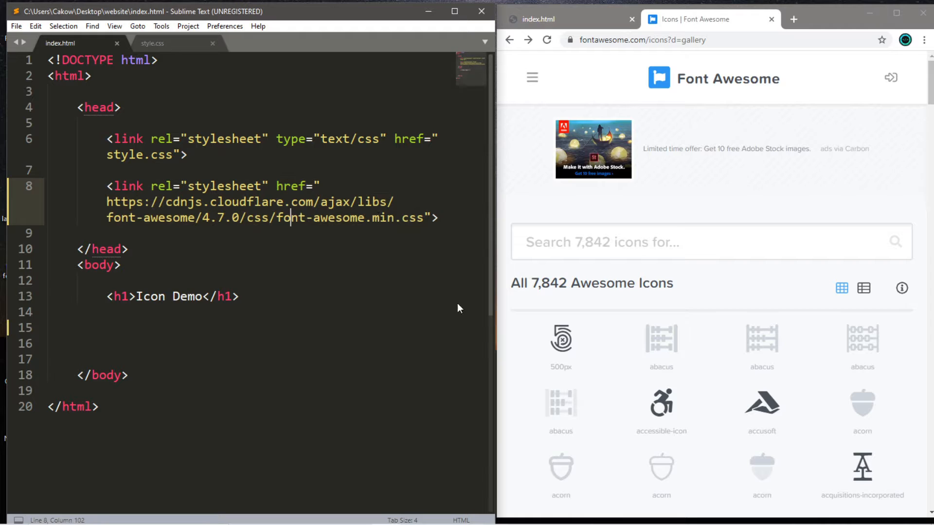
pyautogui.click(107, 185)
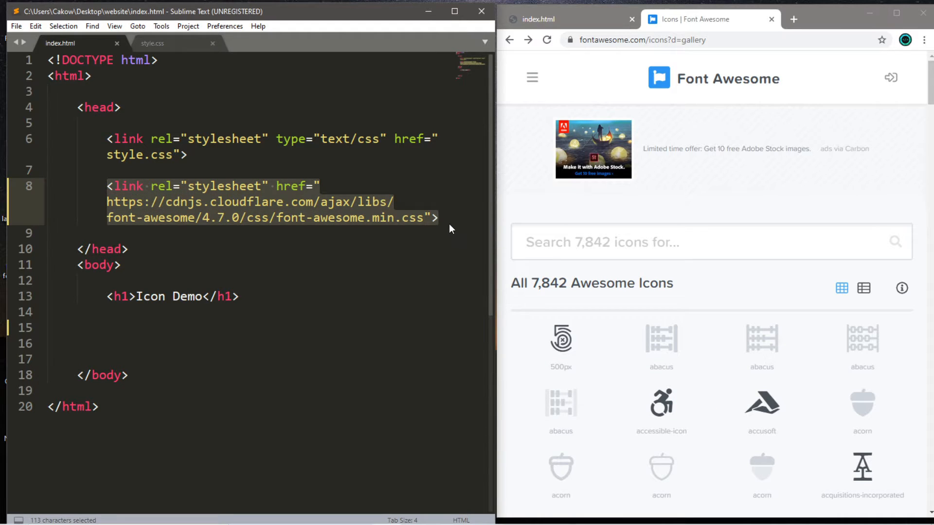
pyautogui.moveTo(448, 222)
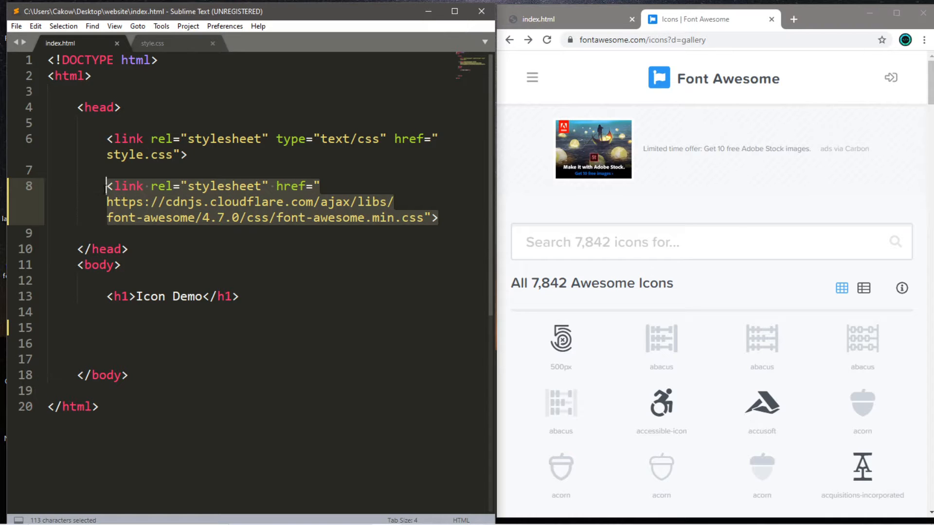
pyautogui.click(104, 249)
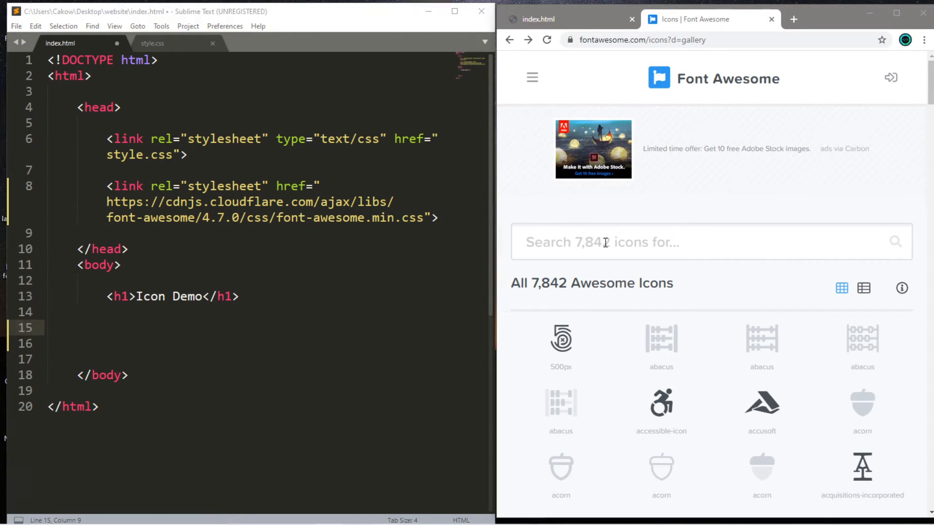
# - Search Font Awesome for 'home' and open the solid home icon
pyautogui.click(655, 241)
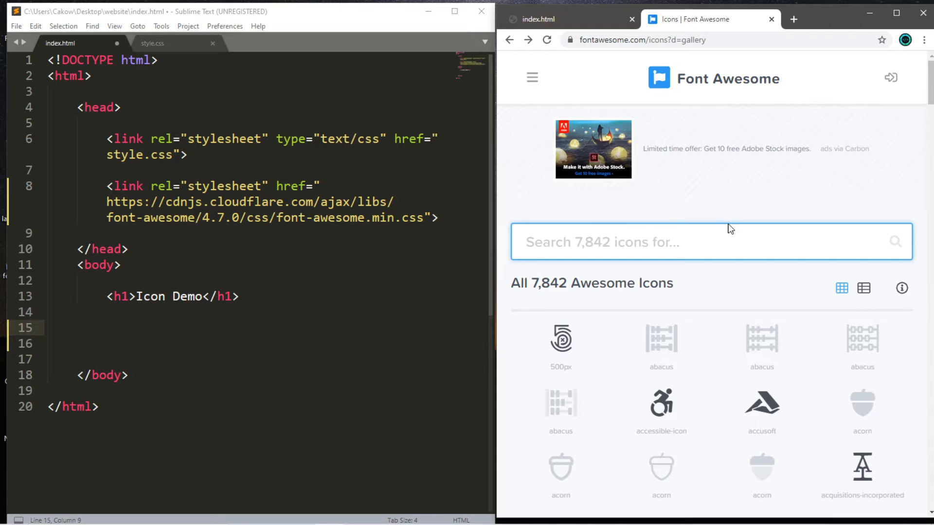
pyautogui.write('ho')
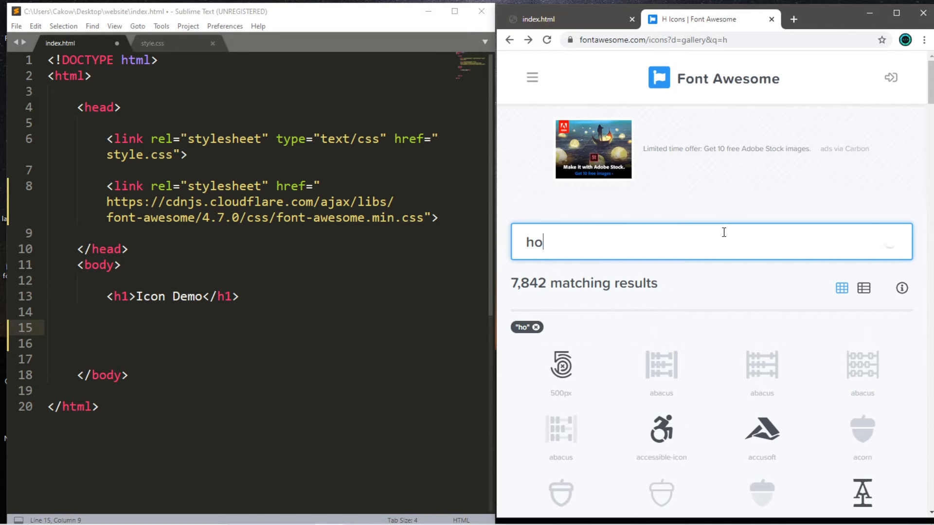
pyautogui.write('me')
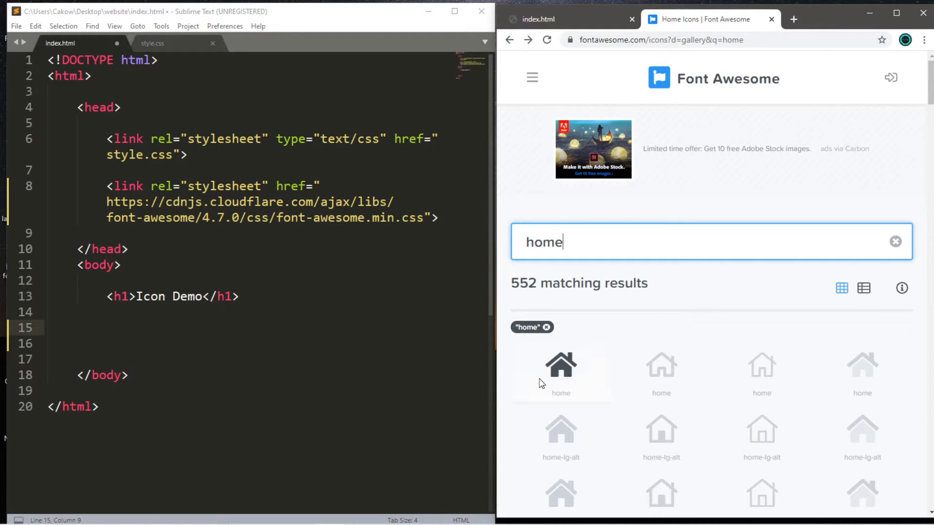
pyautogui.click(559, 365)
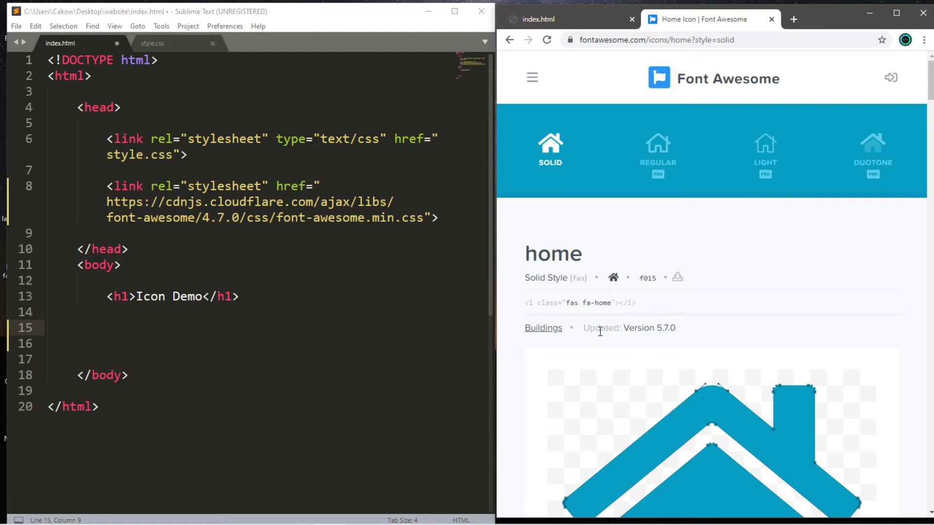
pyautogui.moveTo(595, 399)
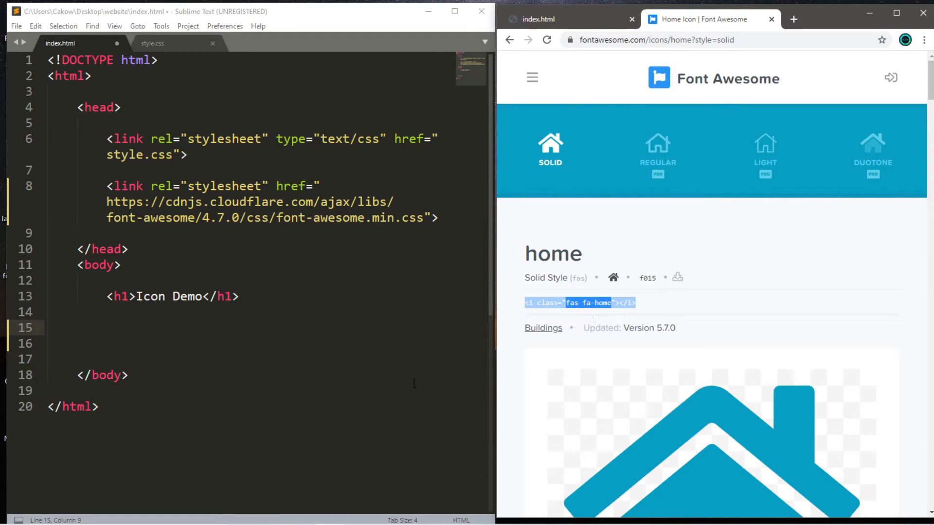
# - Paste <i class="fas fa-home"></i> into the body of index.html
pyautogui.write('<i class="fas fa-home"></i>')
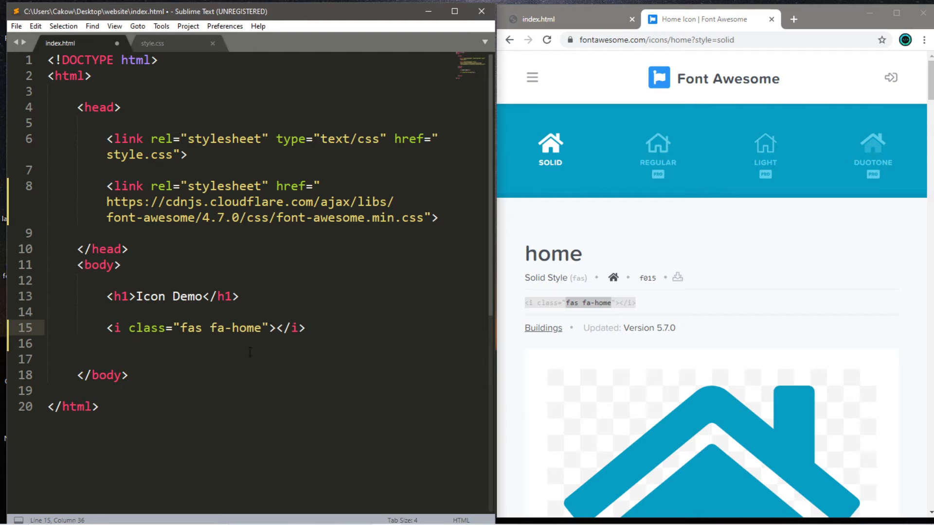
pyautogui.scroll(-3)
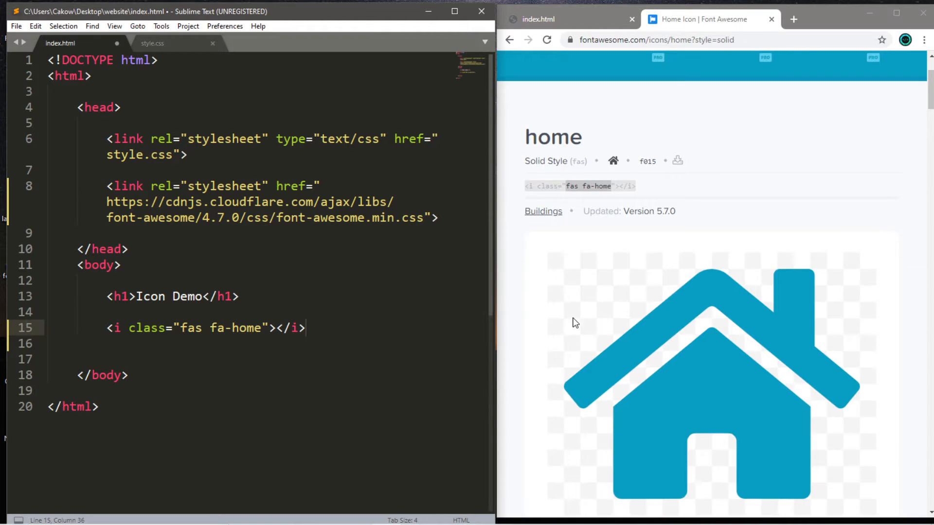
pyautogui.scroll(3)
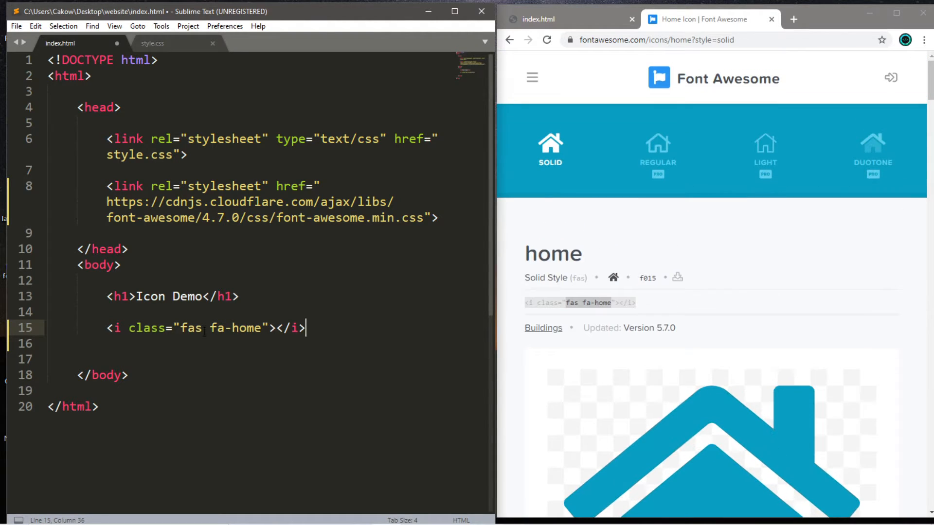
# - Change the class to 'fa fa-home', save, and reload the page preview
pyautogui.press('Backspace')
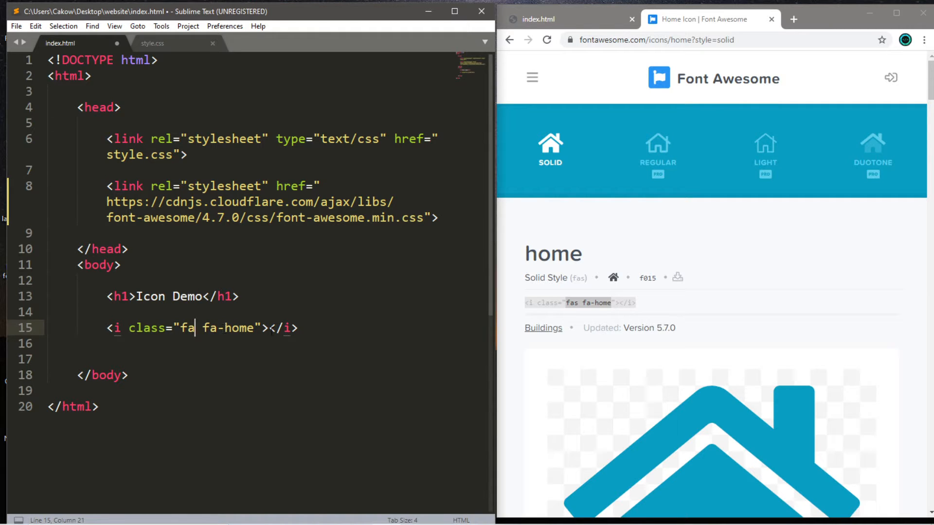
pyautogui.moveTo(574, 314)
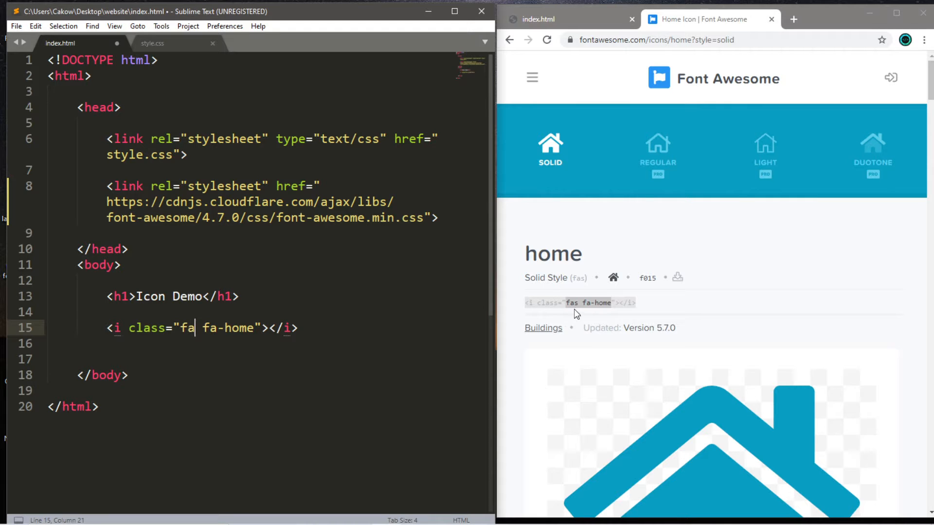
pyautogui.moveTo(579, 303)
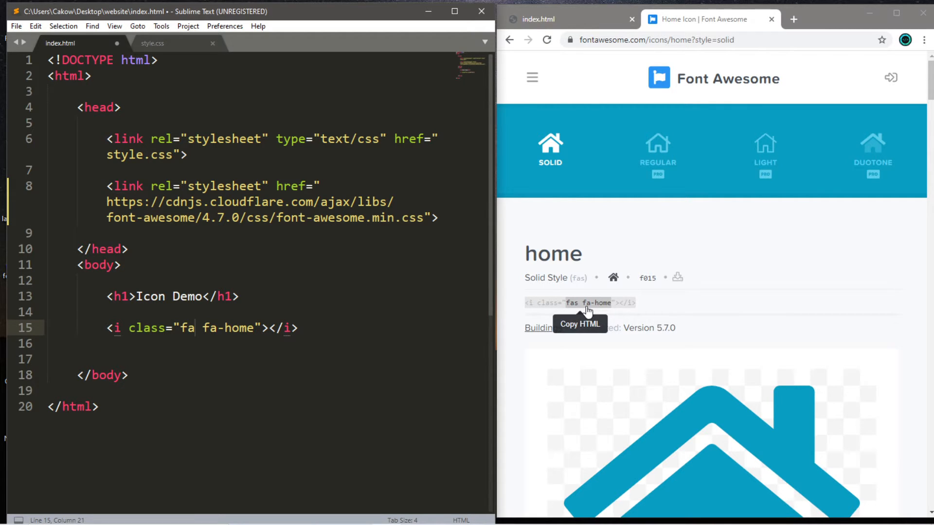
pyautogui.moveTo(550, 314)
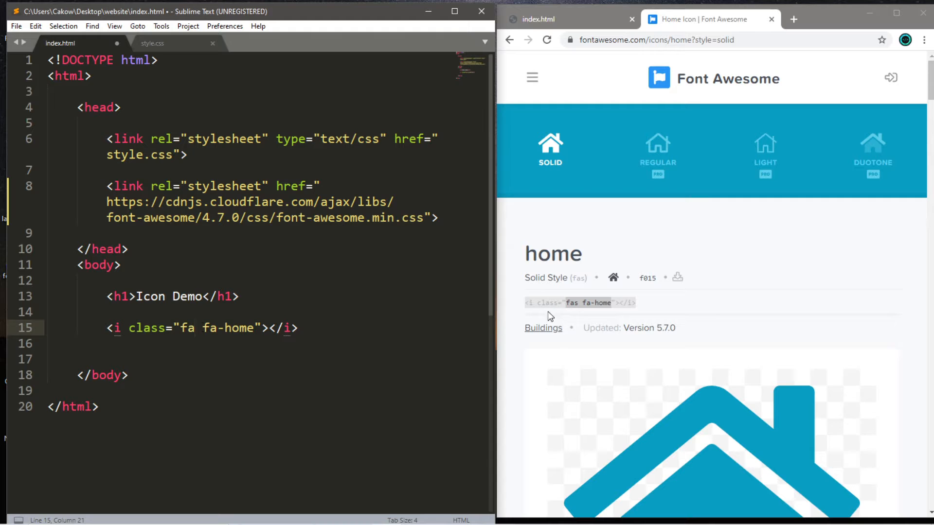
pyautogui.moveTo(581, 302)
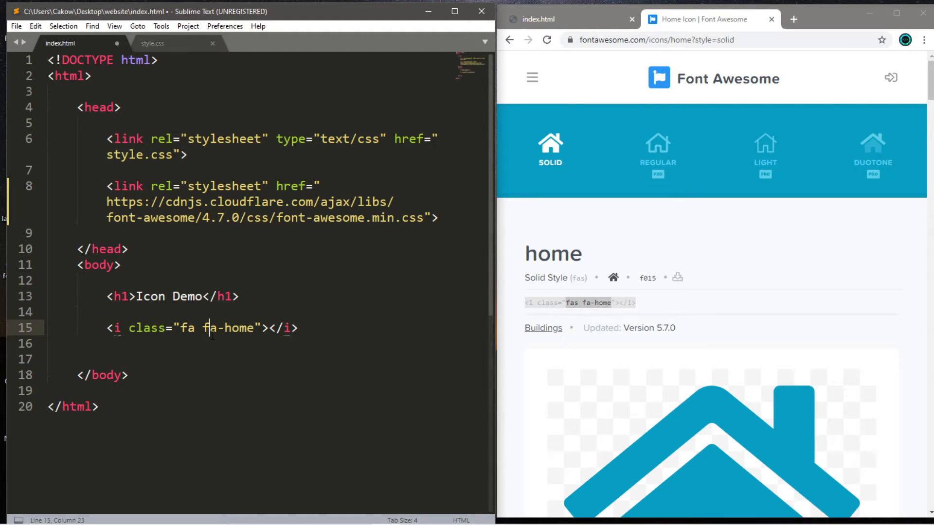
pyautogui.click(546, 39)
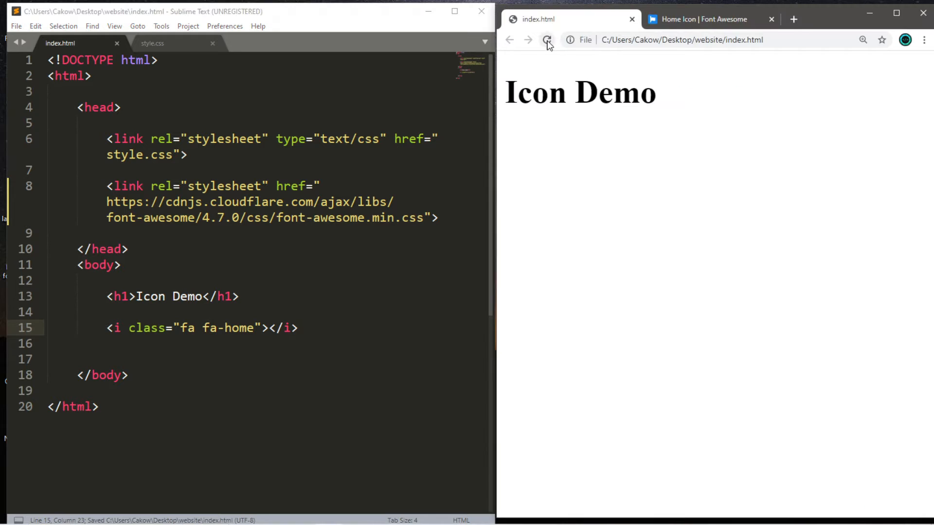
pyautogui.click(547, 40)
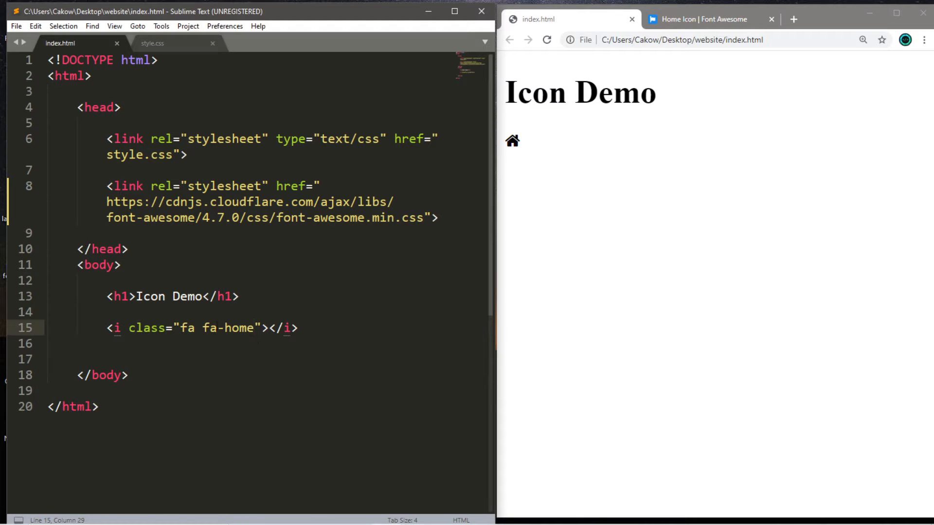
# - Add a size class to the home icon, trying fa-2x then fa-4x, reloading each time
pyautogui.doubleClick(228, 328)
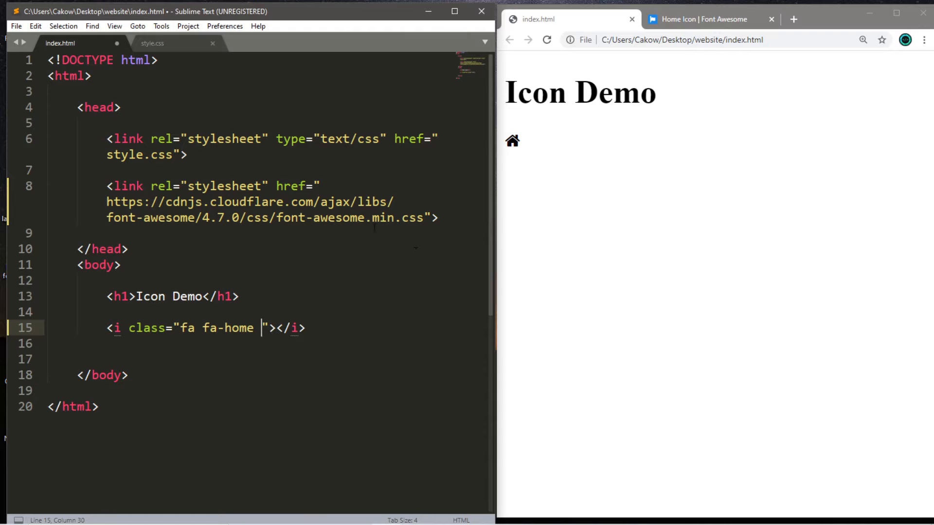
pyautogui.write('fa')
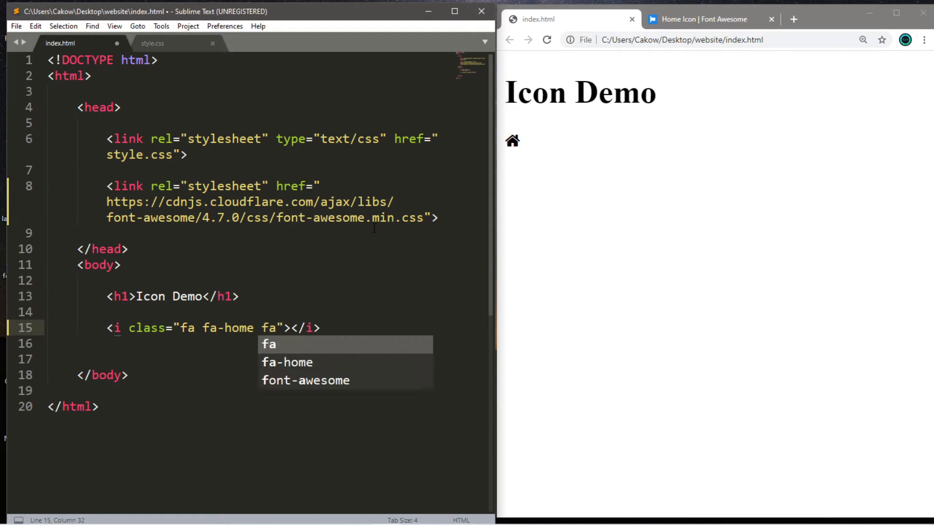
pyautogui.write('-')
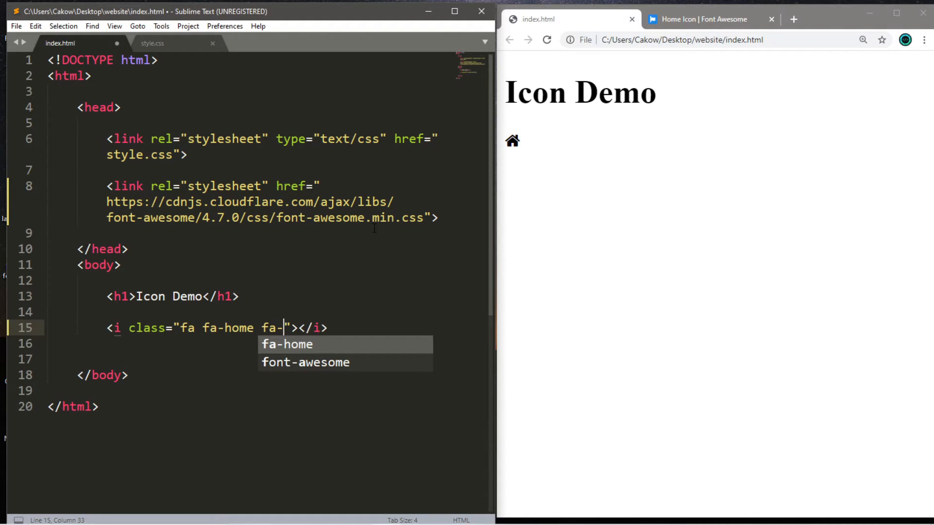
pyautogui.write('2')
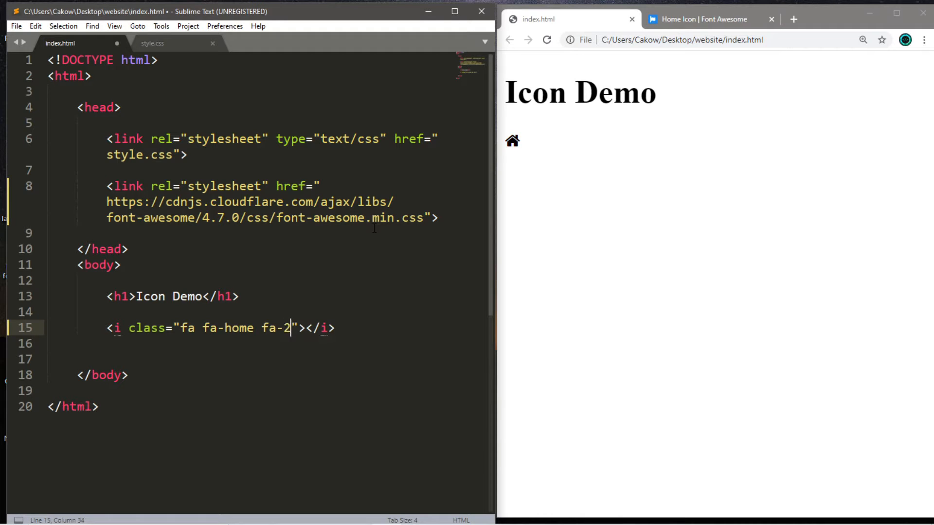
pyautogui.click(546, 40)
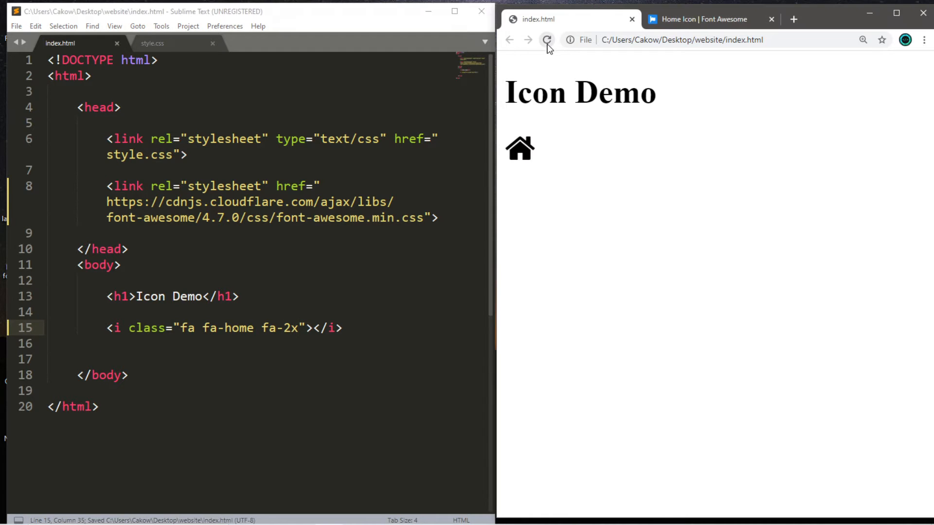
pyautogui.click(546, 40)
pyautogui.write('4')
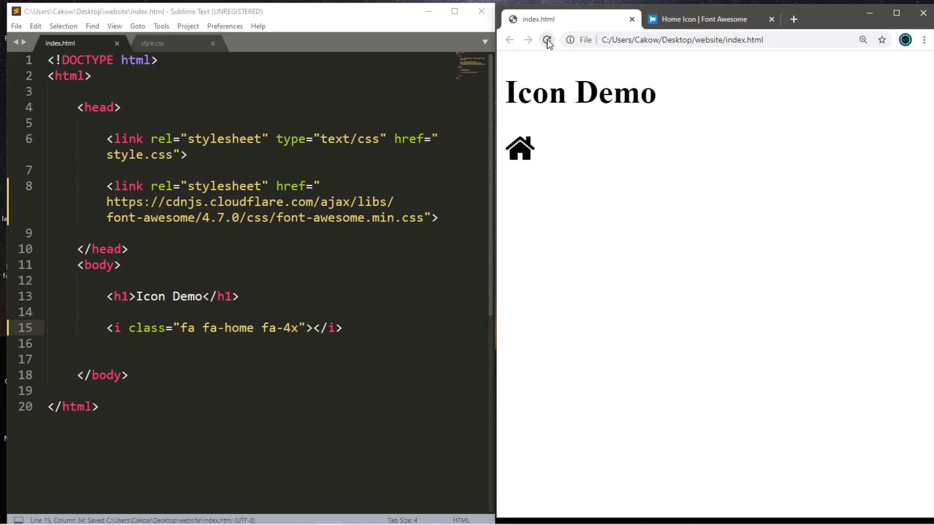
pyautogui.click(547, 40)
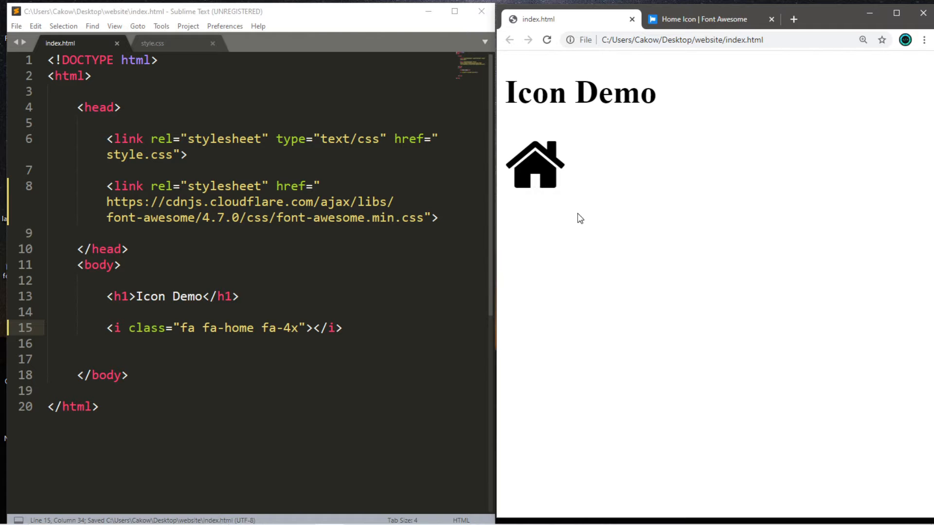
pyautogui.press('Enter')
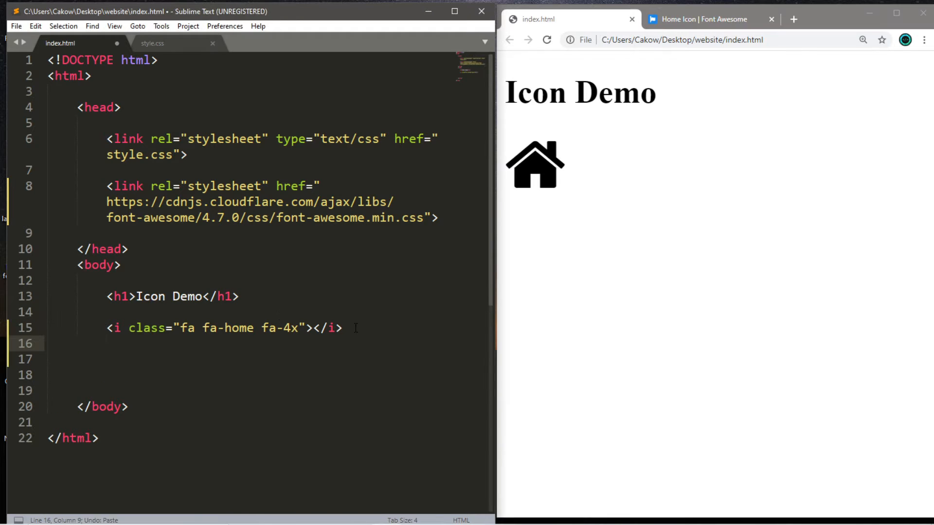
# - Duplicate the 4x home icon line as fa-youtube and fa-twitter icons and save
pyautogui.click(700, 19)
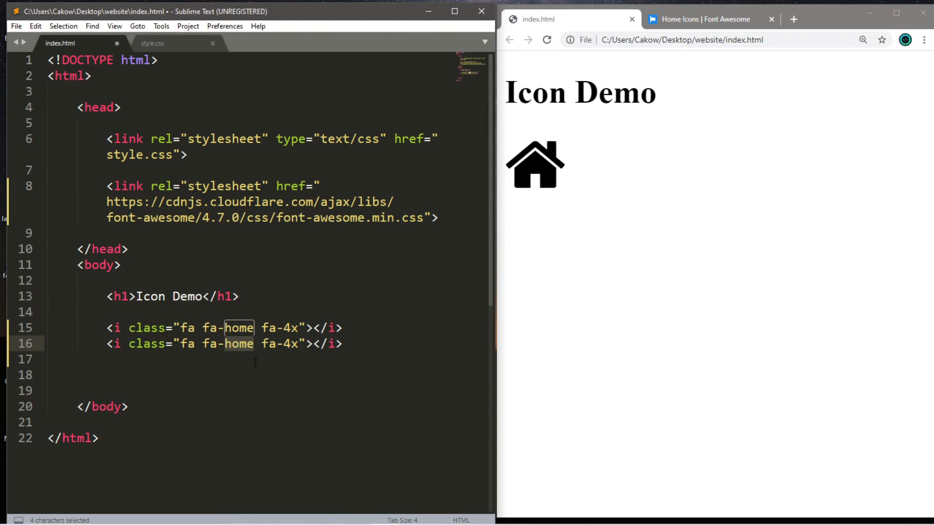
pyautogui.write('youtube')
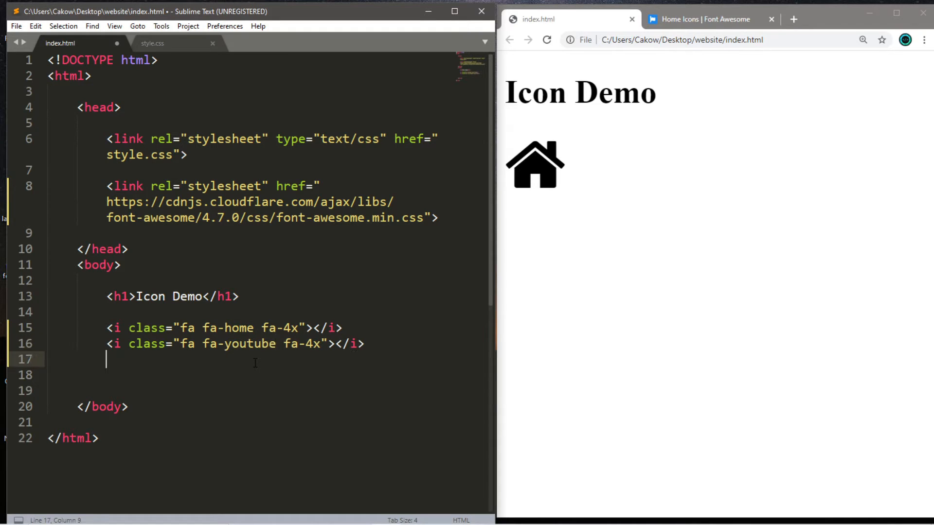
pyautogui.write('<i class="fa fa-home fa-4x"></i>')
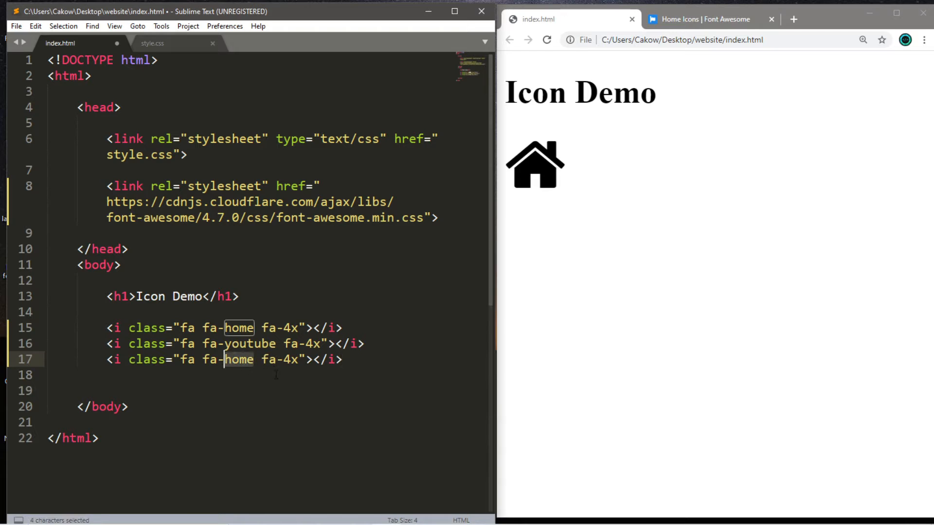
pyautogui.write('twitter')
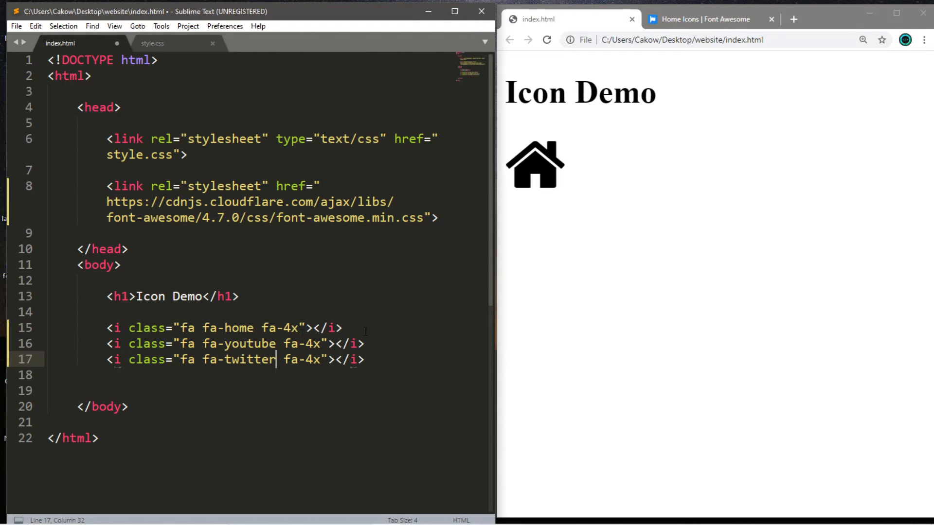
pyautogui.press('ctrl+s')
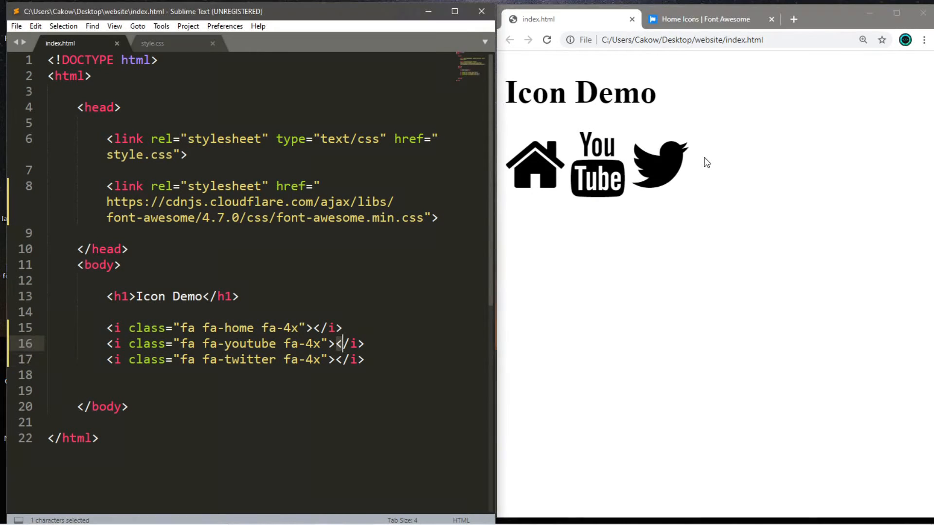
pyautogui.moveTo(673, 175)
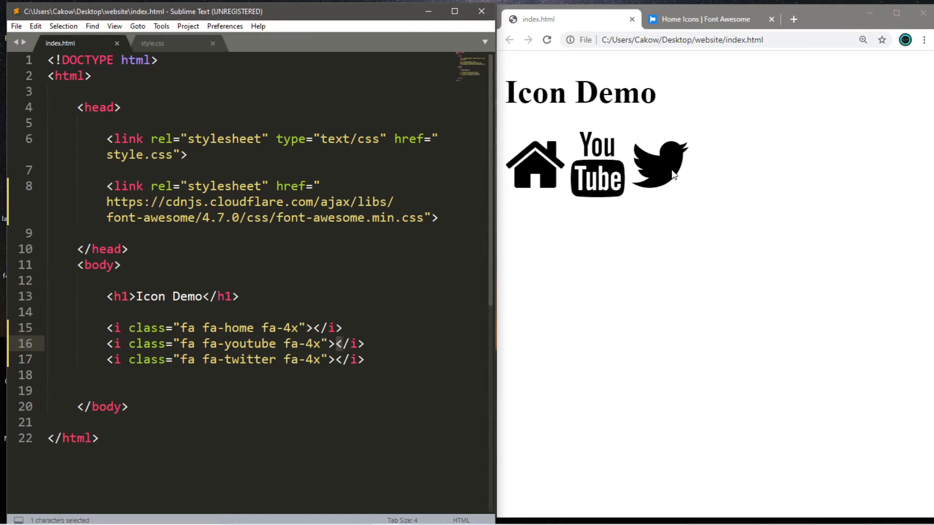
pyautogui.click(153, 43)
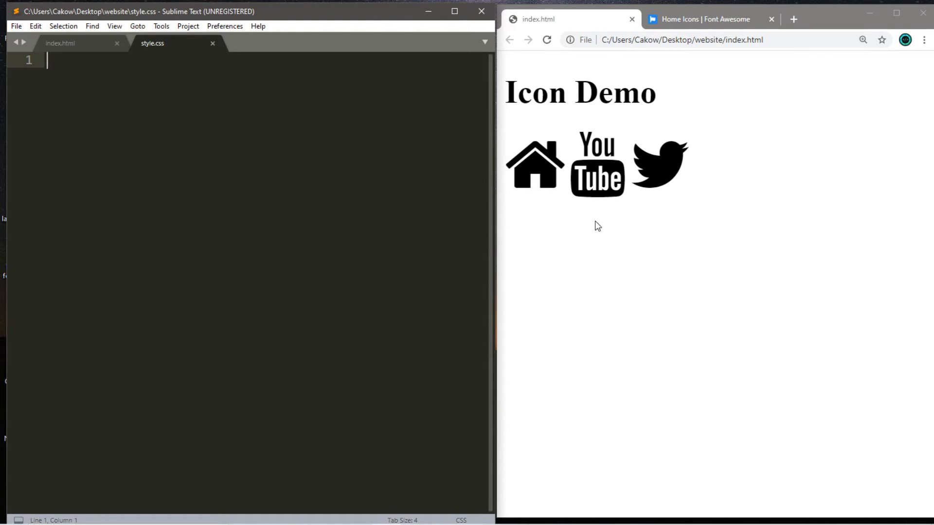
pyautogui.moveTo(218, 98)
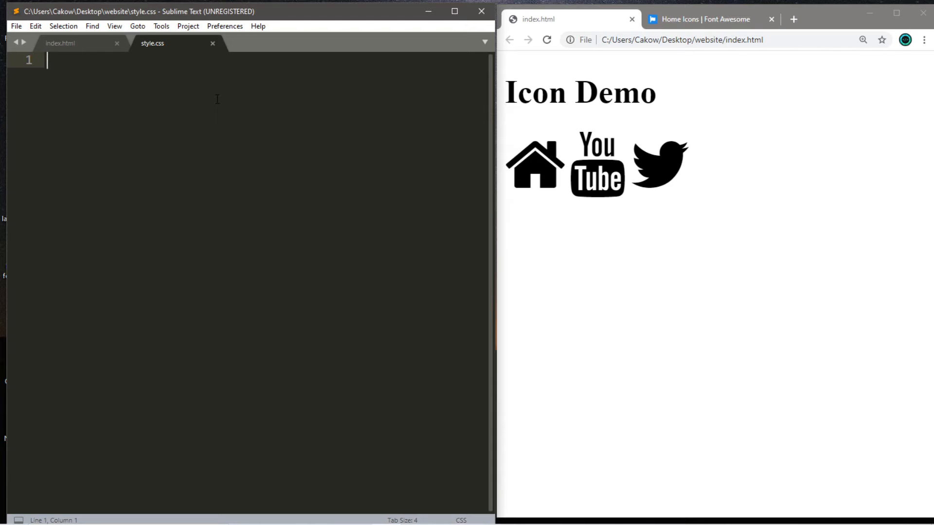
# - Add .fa-youtube{color:red;} to style.css
pyautogui.write('.fa')
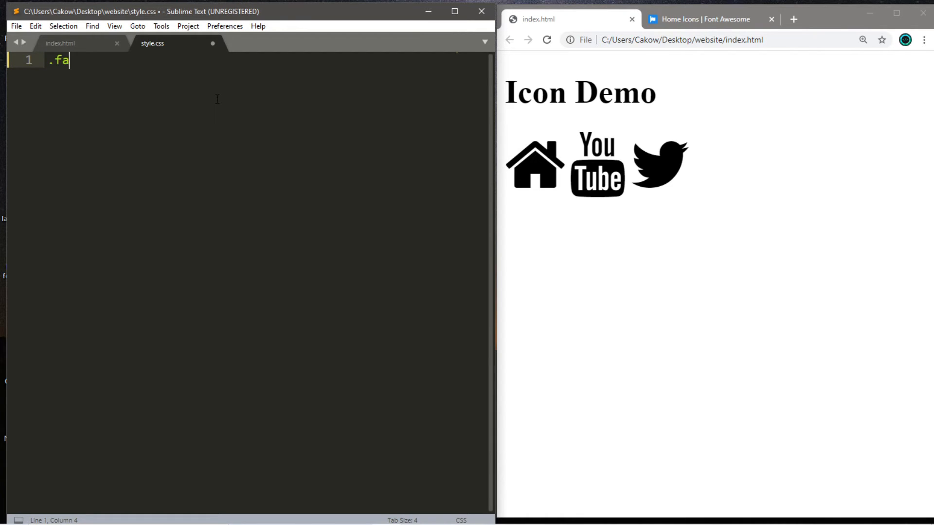
pyautogui.write('-youtube{')
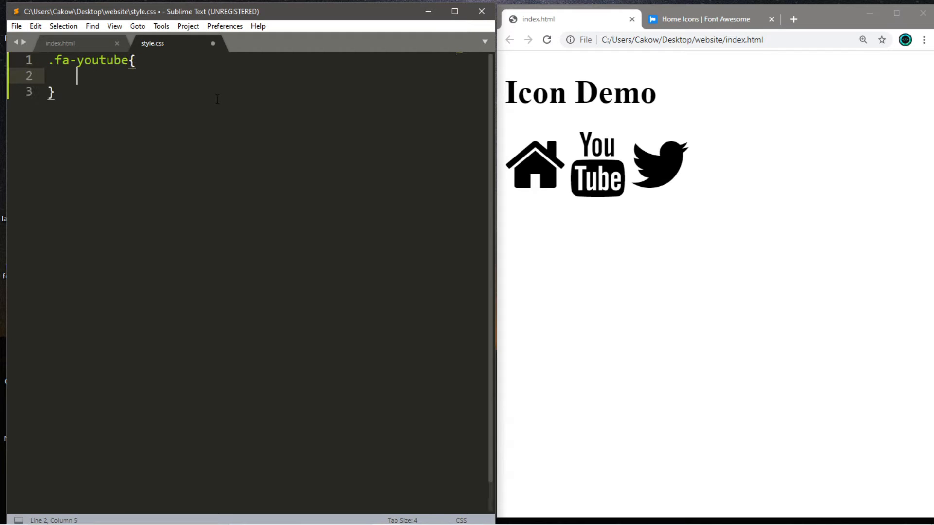
pyautogui.write('color')
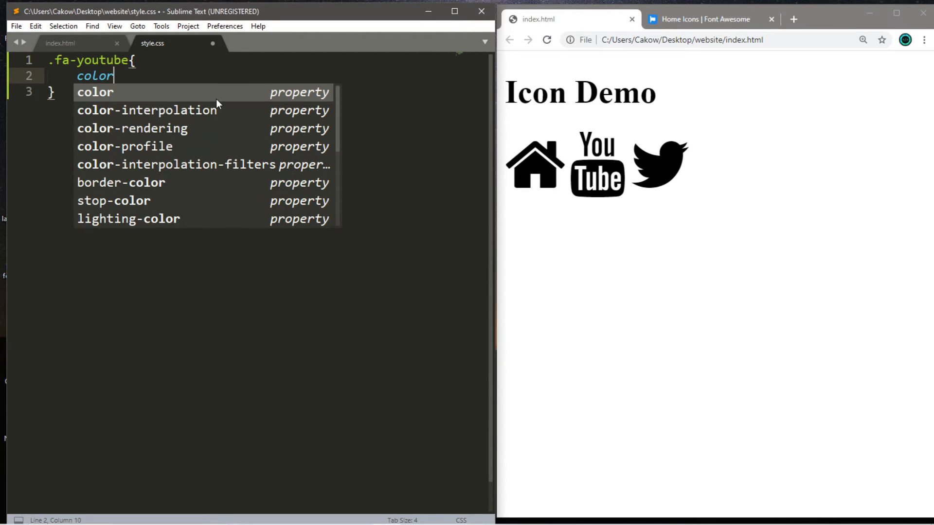
pyautogui.write(':red;')
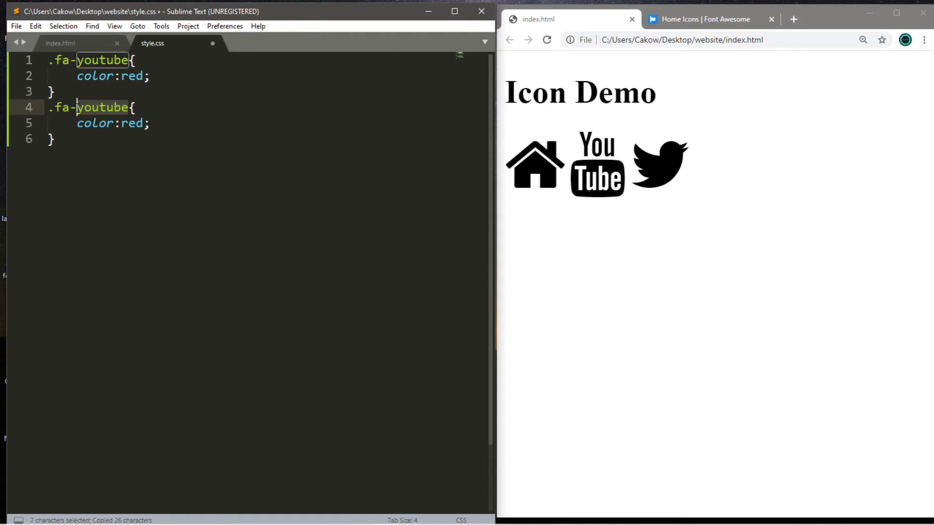
# - Add a .fa-twitter rule with color #1DA1F2 and reload the preview
pyautogui.write('twitter')
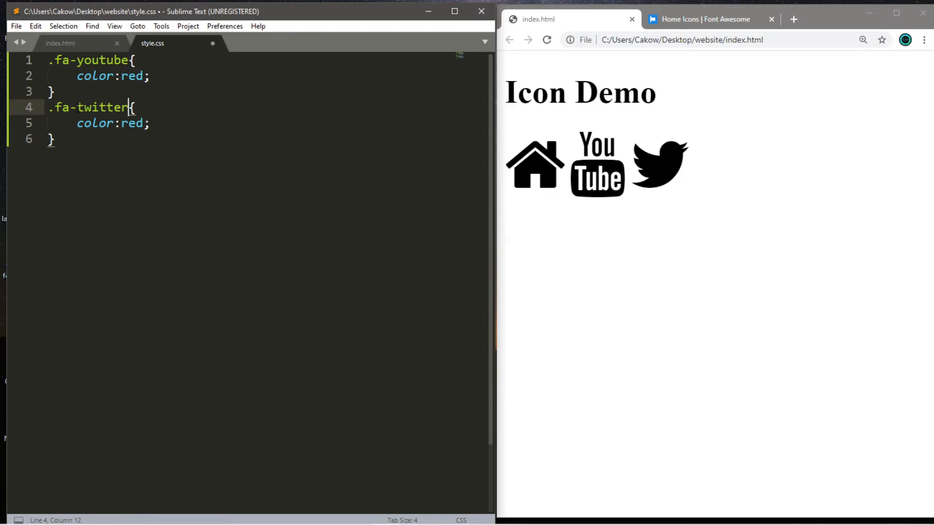
pyautogui.doubleClick(131, 123)
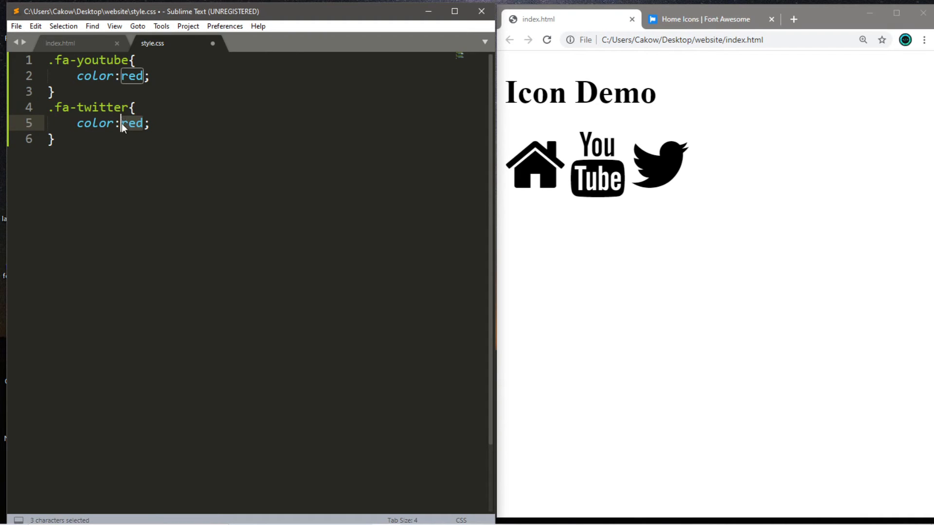
pyautogui.write('#1')
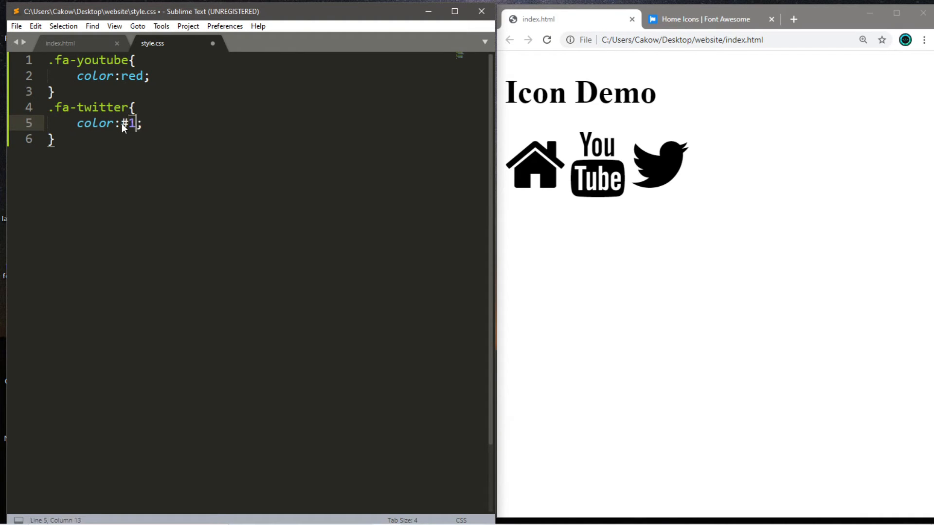
pyautogui.write('DA1')
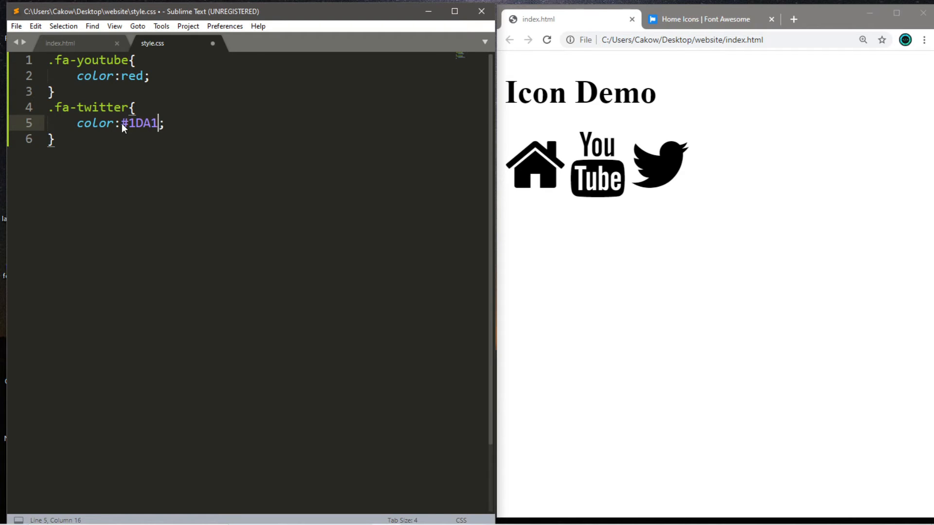
pyautogui.write('F2')
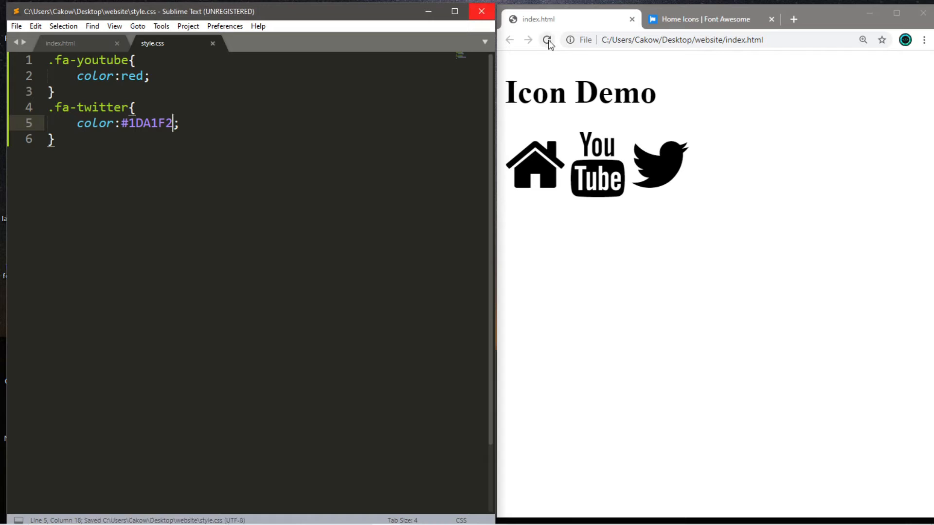
pyautogui.click(547, 39)
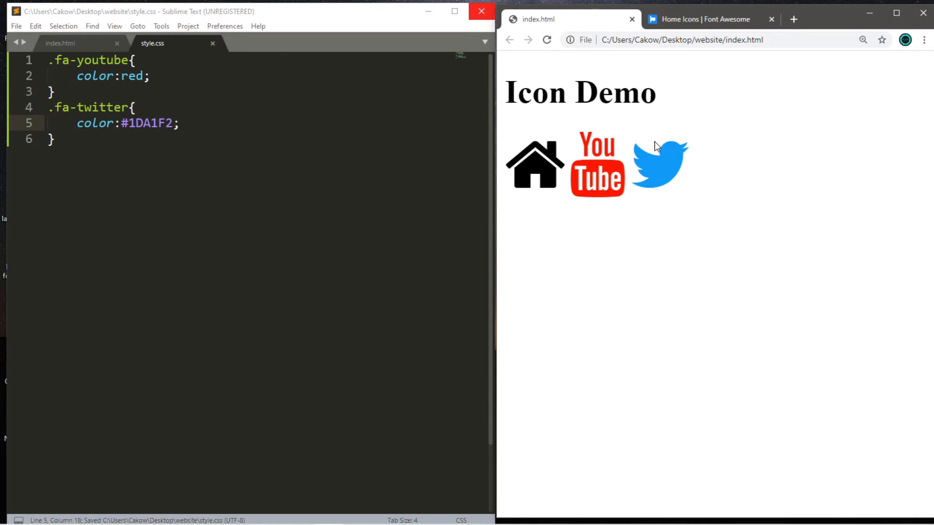
pyautogui.click(61, 42)
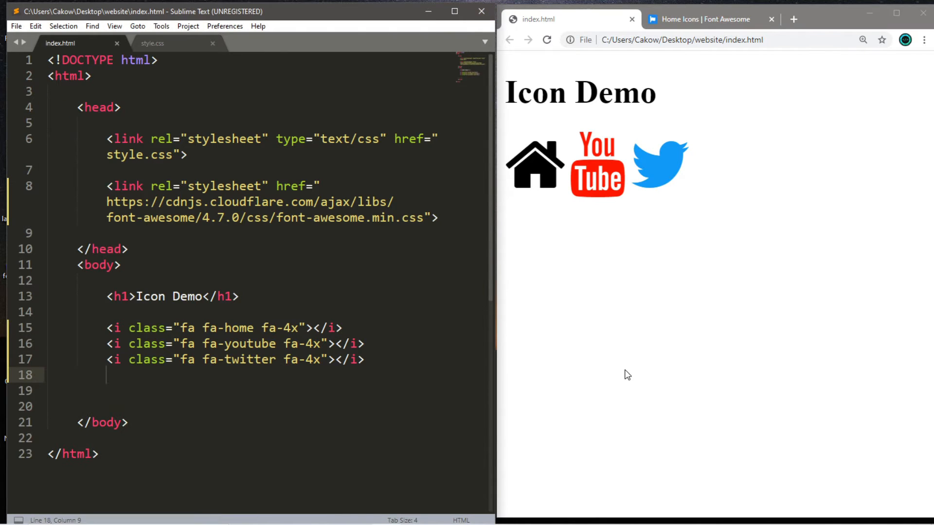
# - Add <i class="fa fa-spinner fa-pulse fa-4x"></i> after the Twitter icon and reload
pyautogui.write('<i class=""></i>')
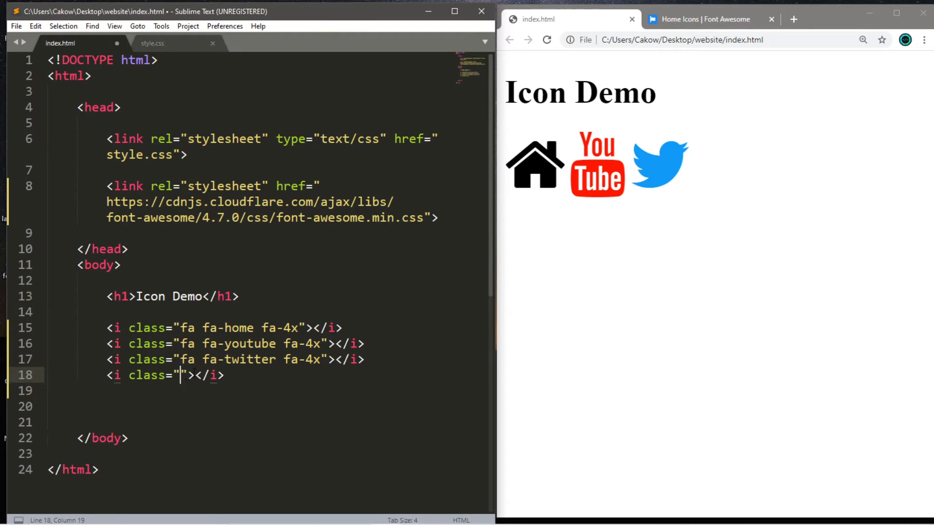
pyautogui.write('fa')
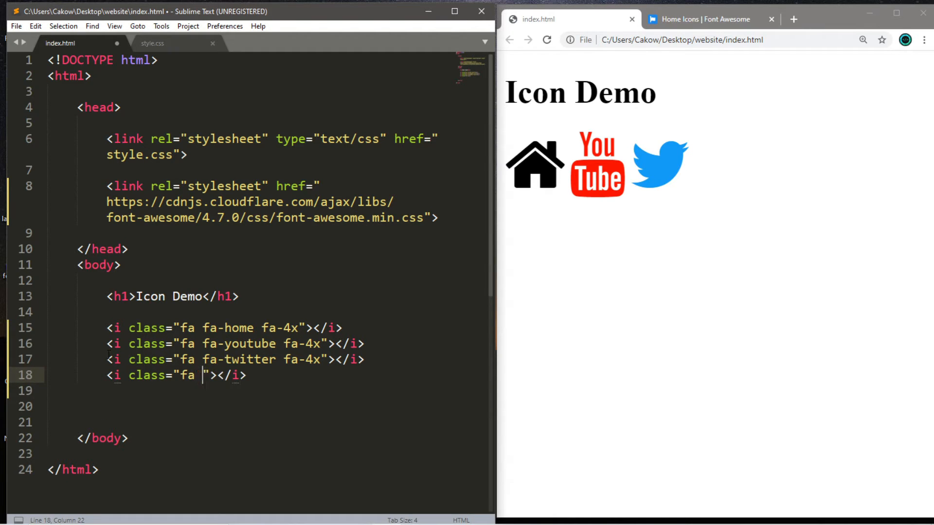
pyautogui.write('fa-spinner')
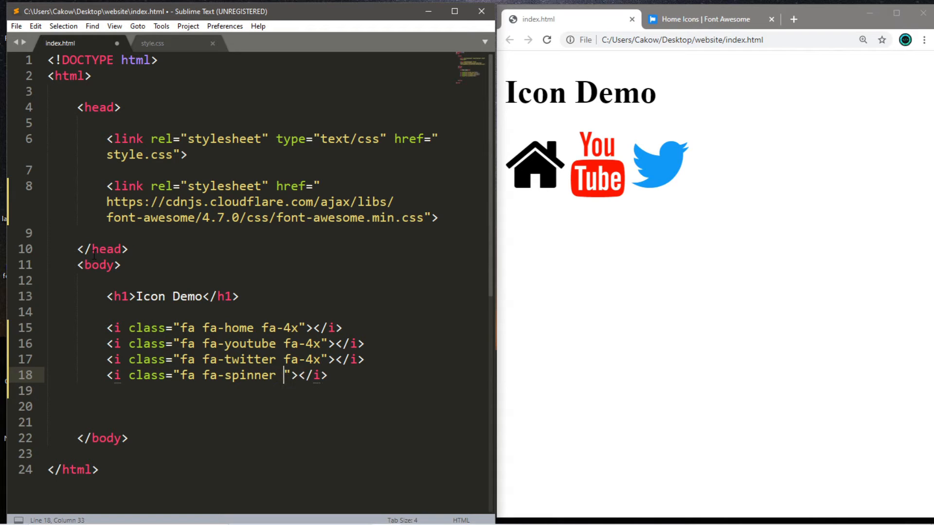
pyautogui.write('fa-pulse')
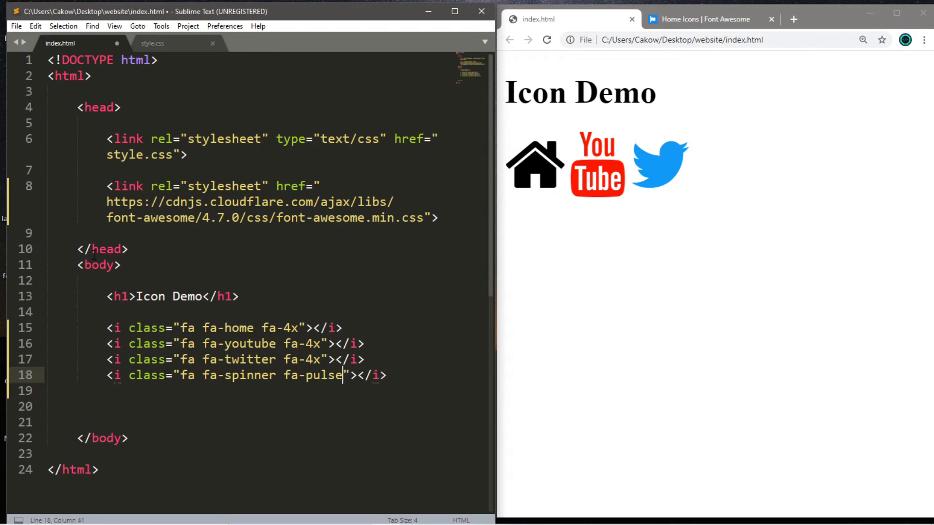
pyautogui.write('fa-')
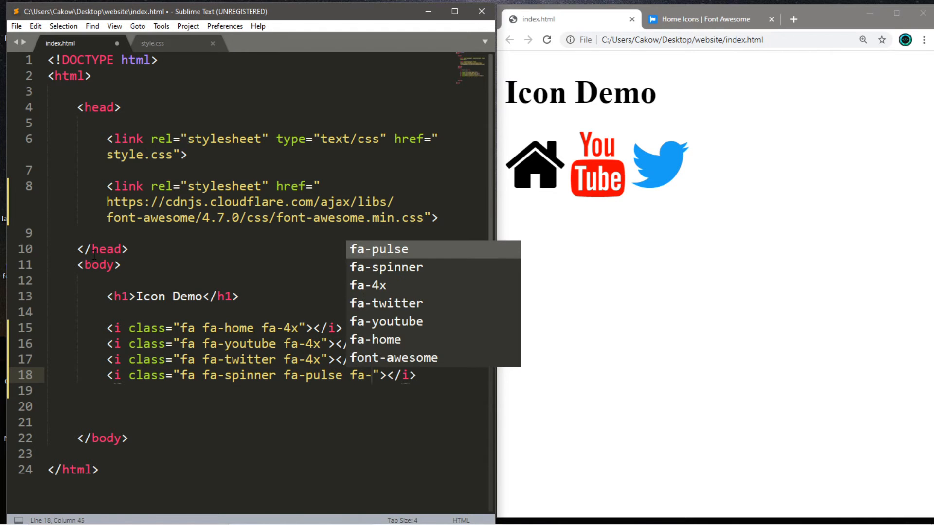
pyautogui.click(547, 40)
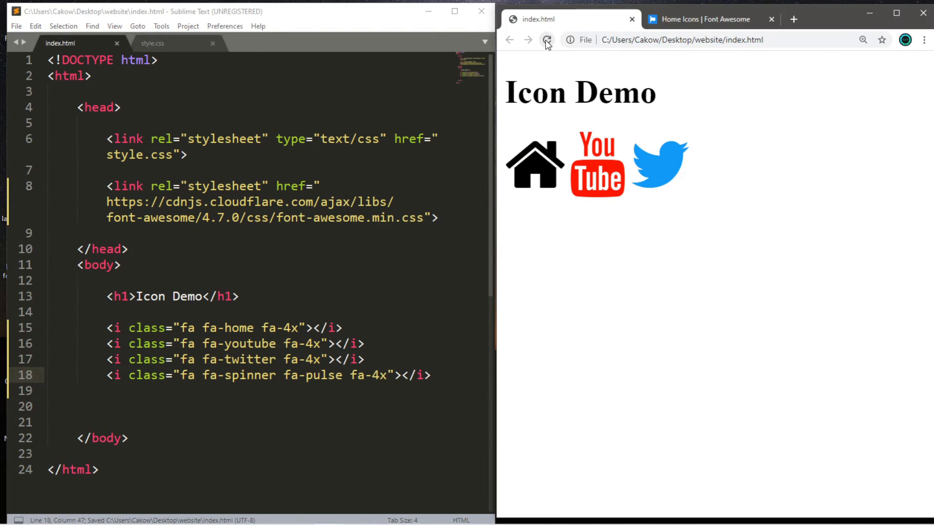
pyautogui.click(546, 40)
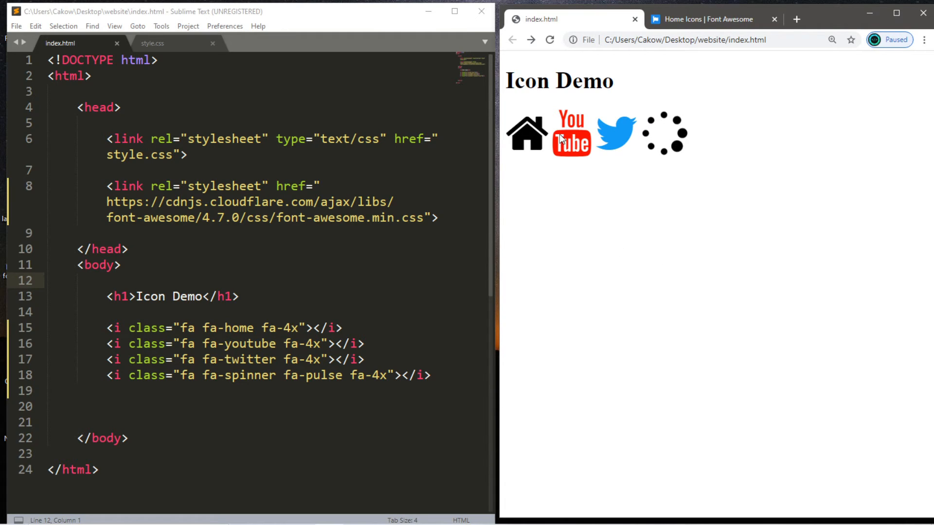
pyautogui.moveTo(572, 176)
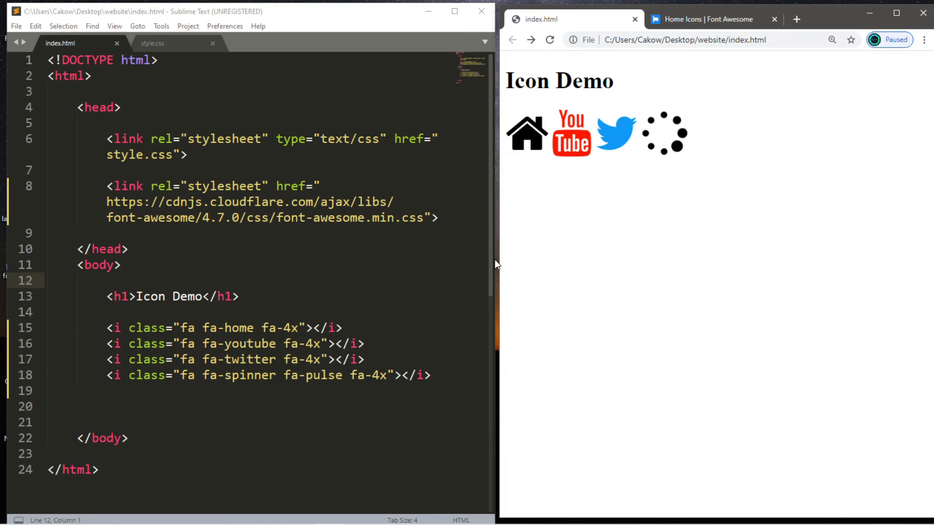
pyautogui.press('enter')
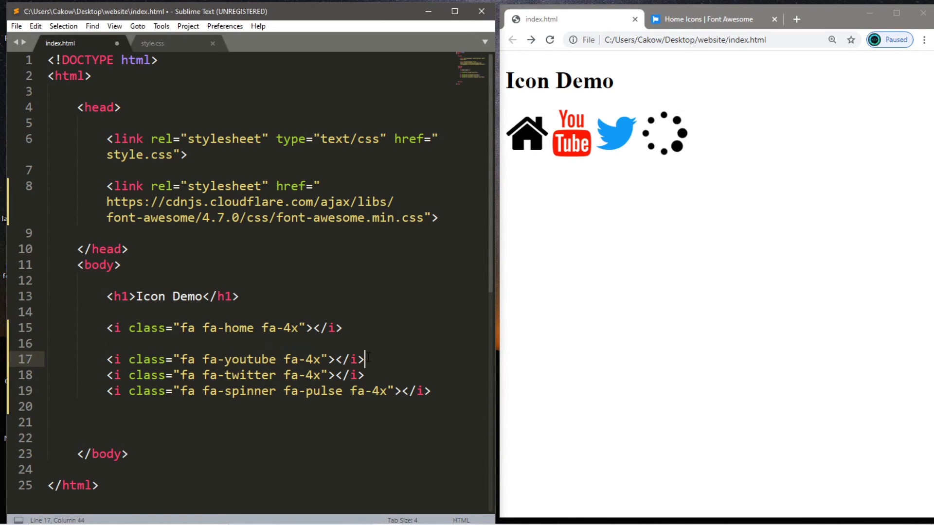
pyautogui.press('Enter')
pyautogui.write('<a>')
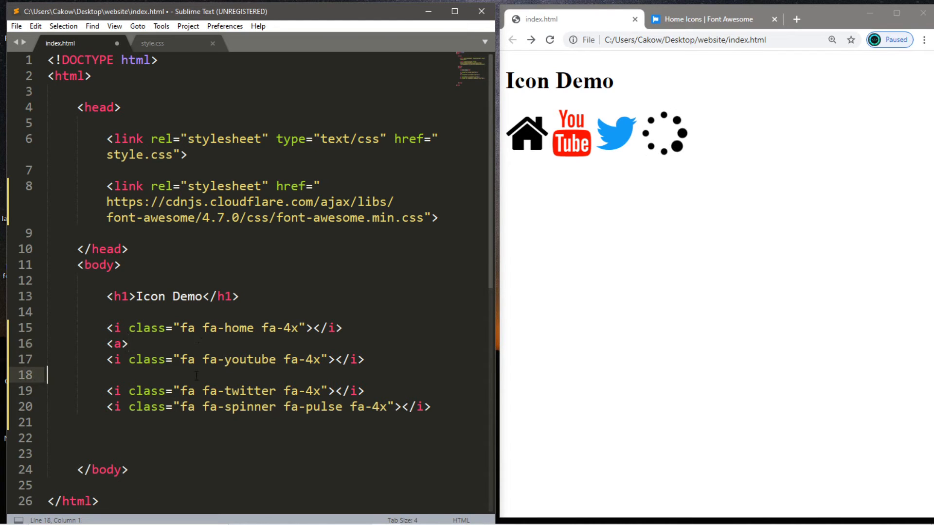
pyautogui.write('</a>')
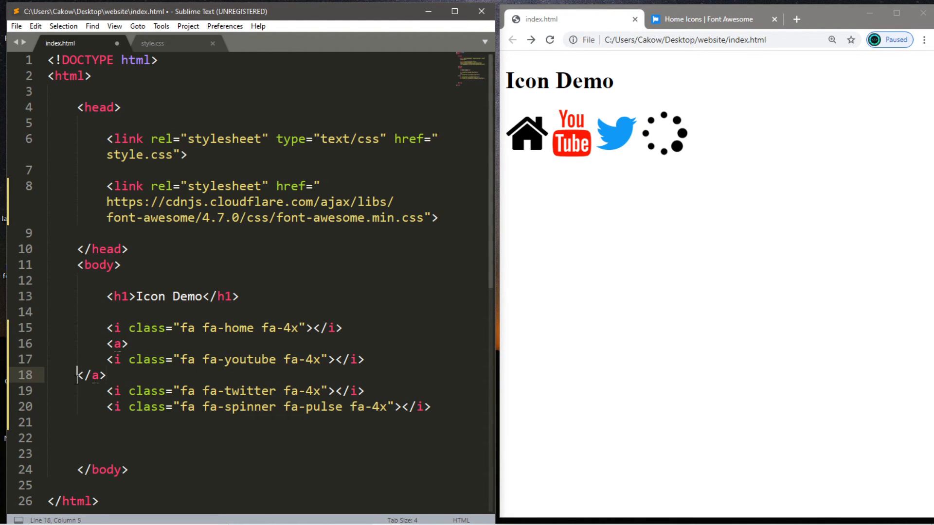
pyautogui.write('href="')
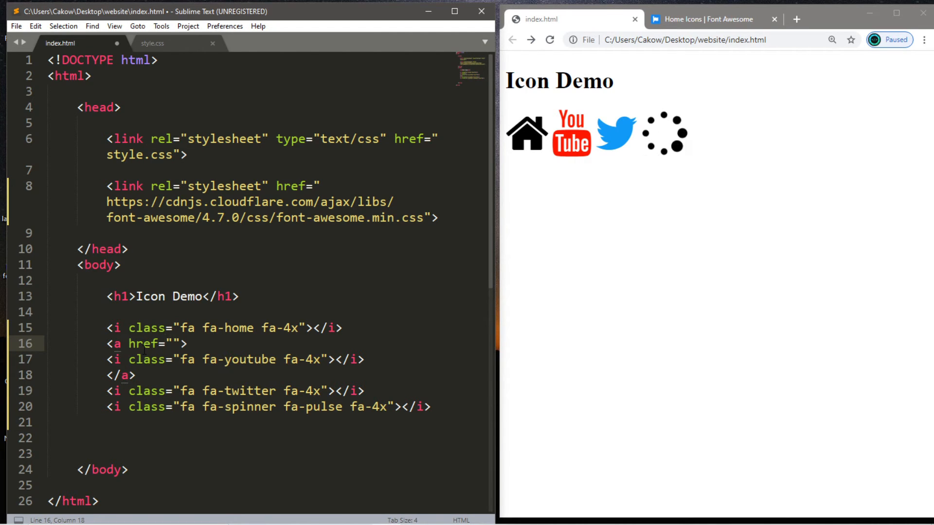
pyautogui.write('http')
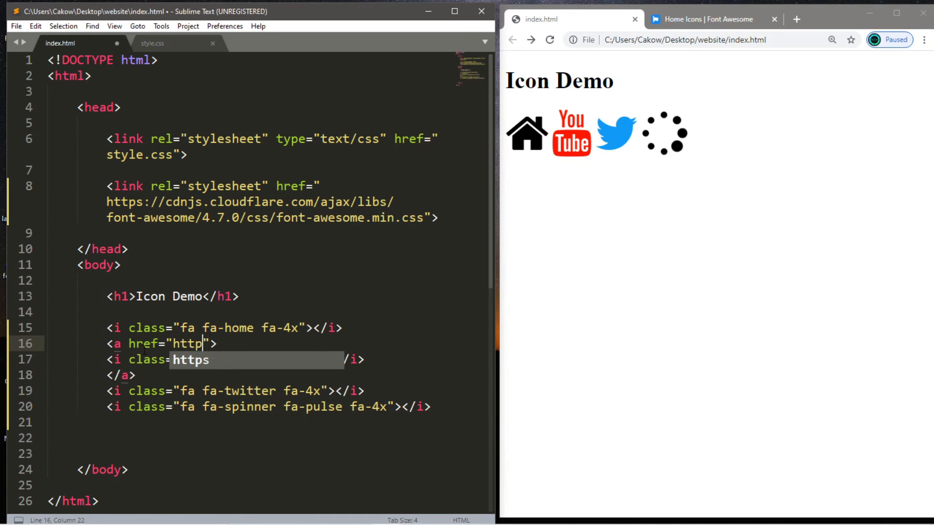
pyautogui.write('s://')
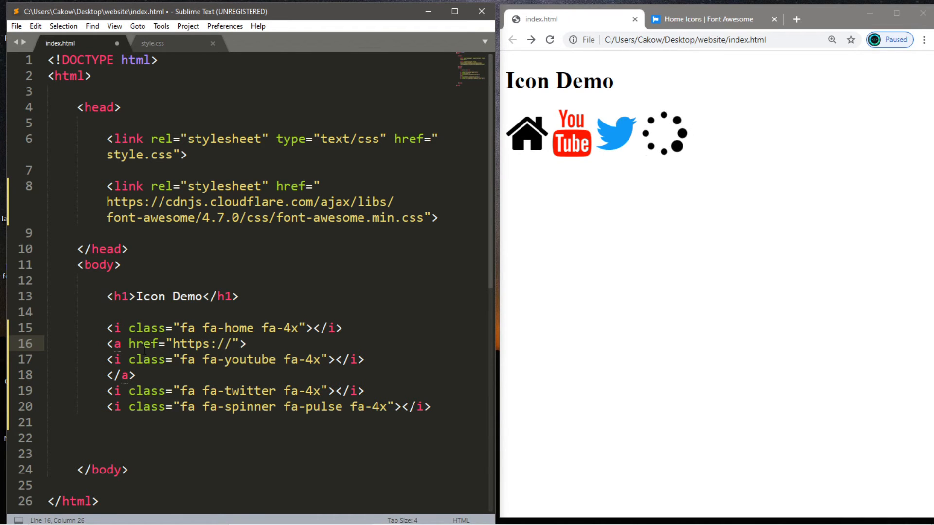
pyautogui.write('www.youtube.com')
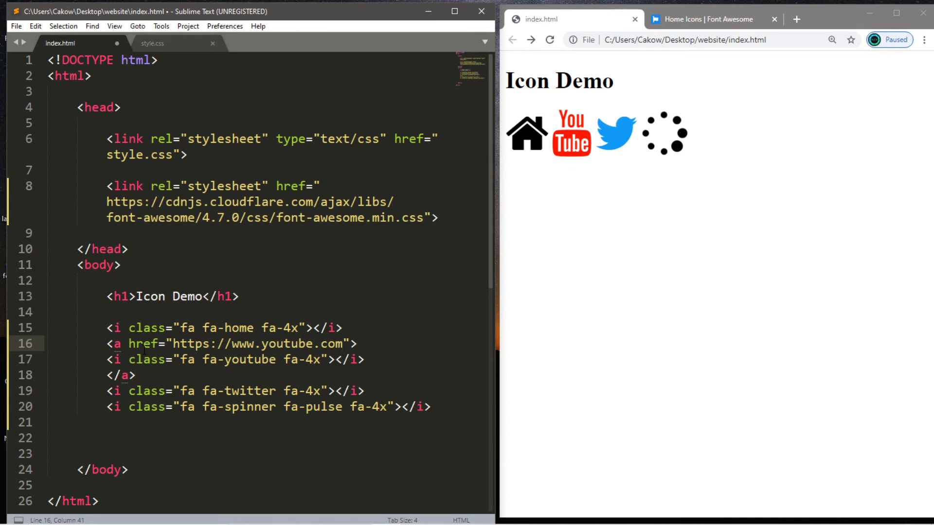
pyautogui.press('ctrl+s')
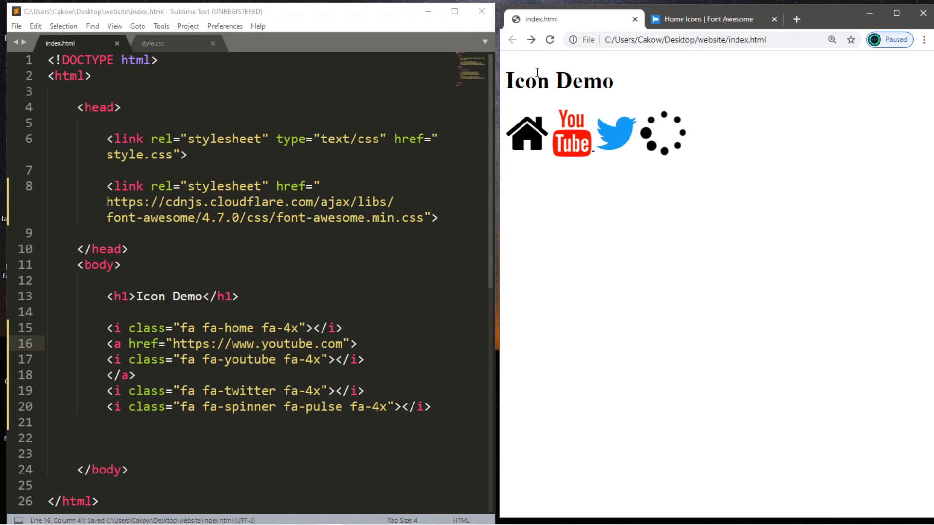
pyautogui.moveTo(594, 157)
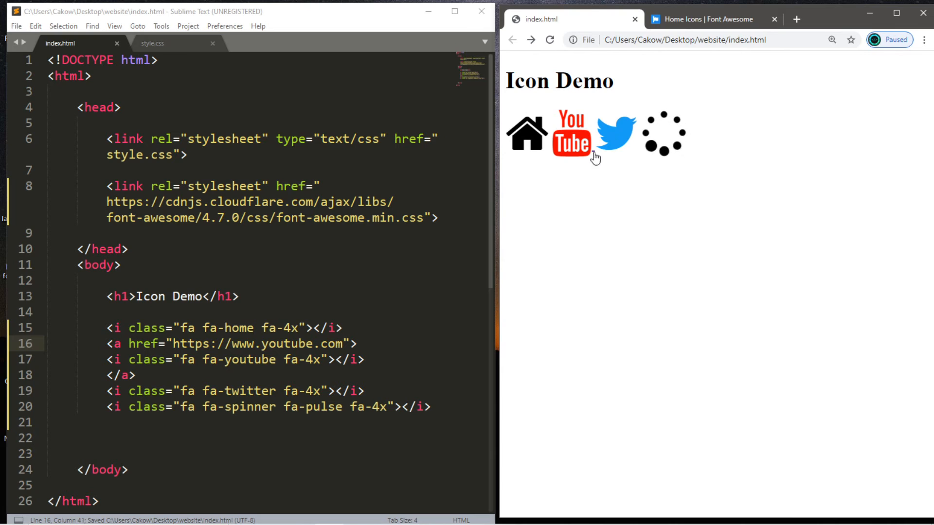
pyautogui.moveTo(595, 159)
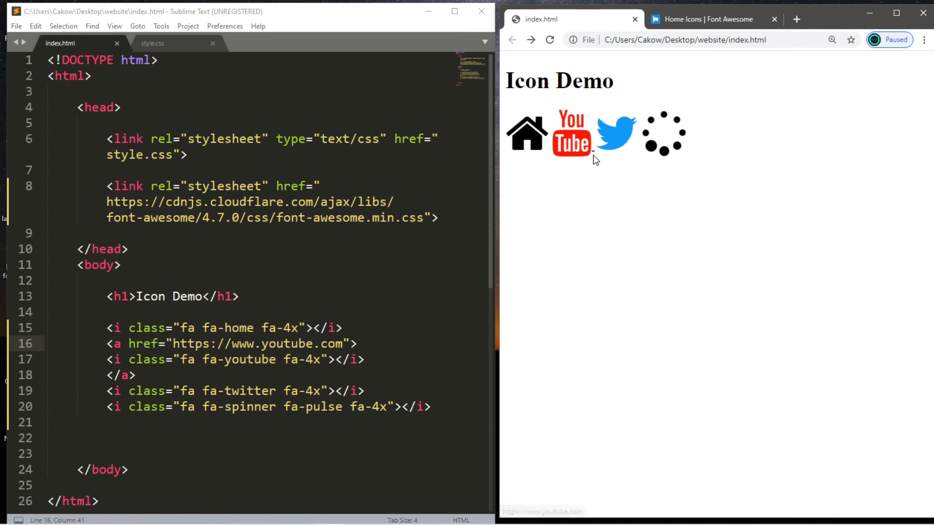
pyautogui.moveTo(595, 153)
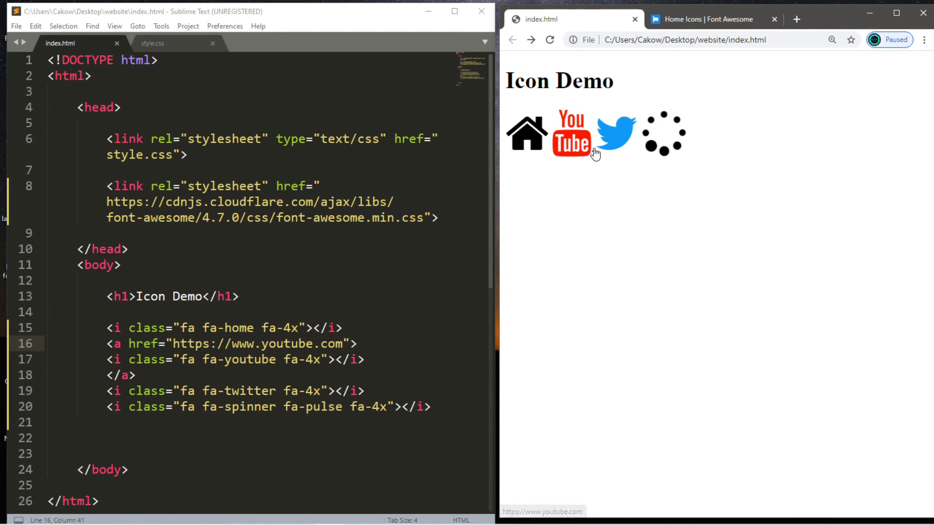
pyautogui.click(152, 43)
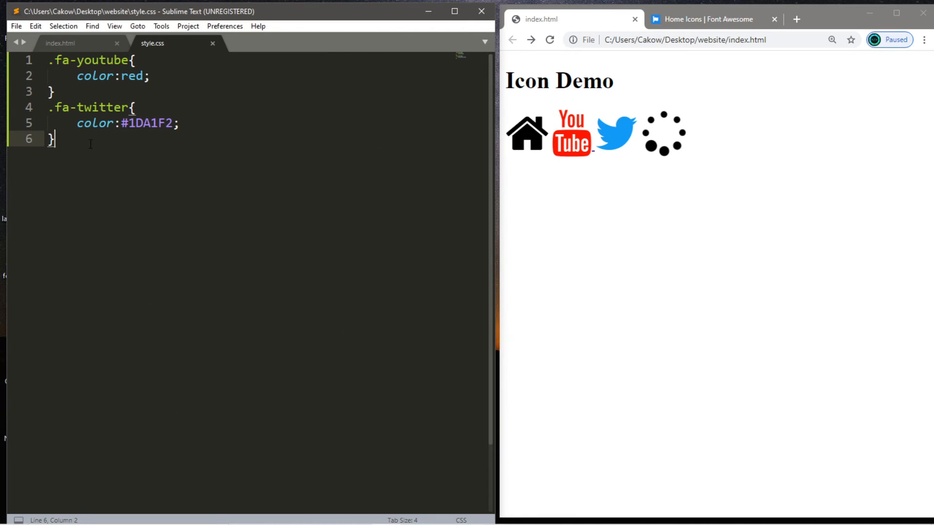
# - Add a{text-decoration:none;} to style.css, reload, and follow the YouTube icon link
pyautogui.write('a{')
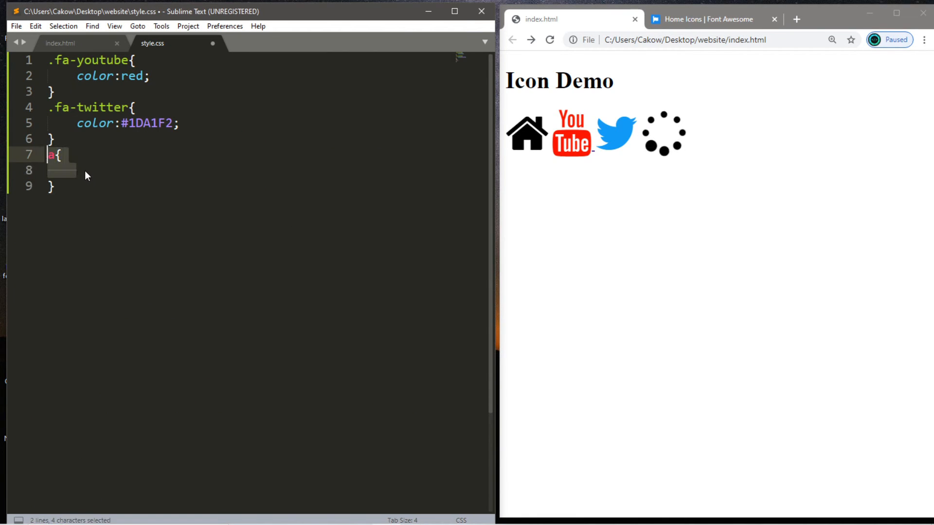
pyautogui.write('text-decoration: none;')
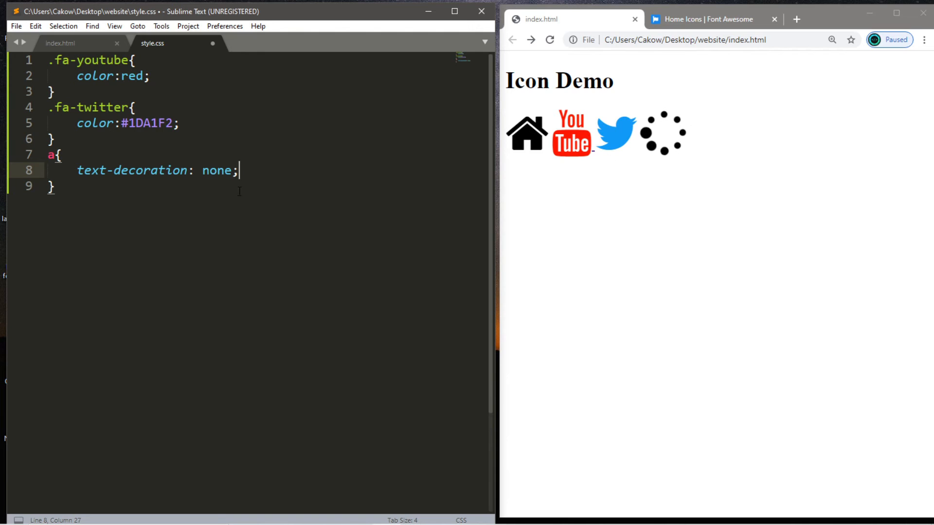
pyautogui.click(59, 42)
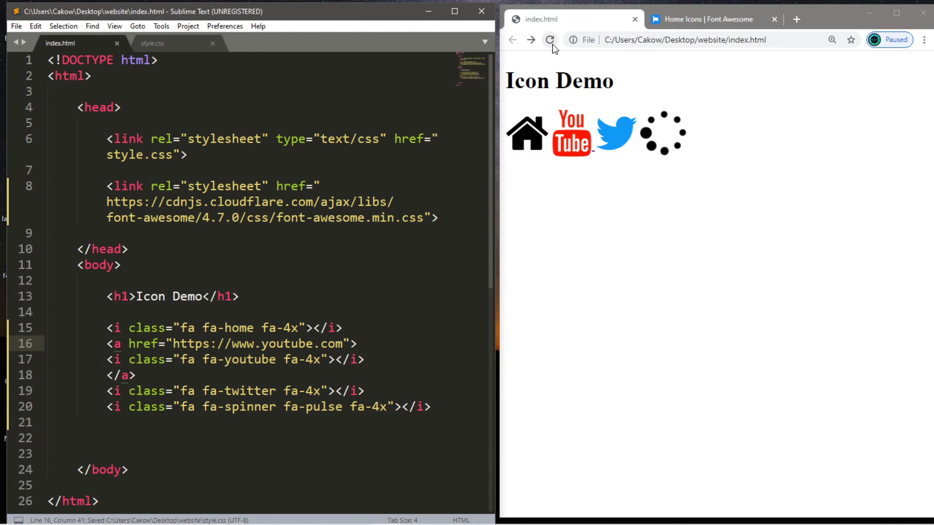
pyautogui.moveTo(568, 138)
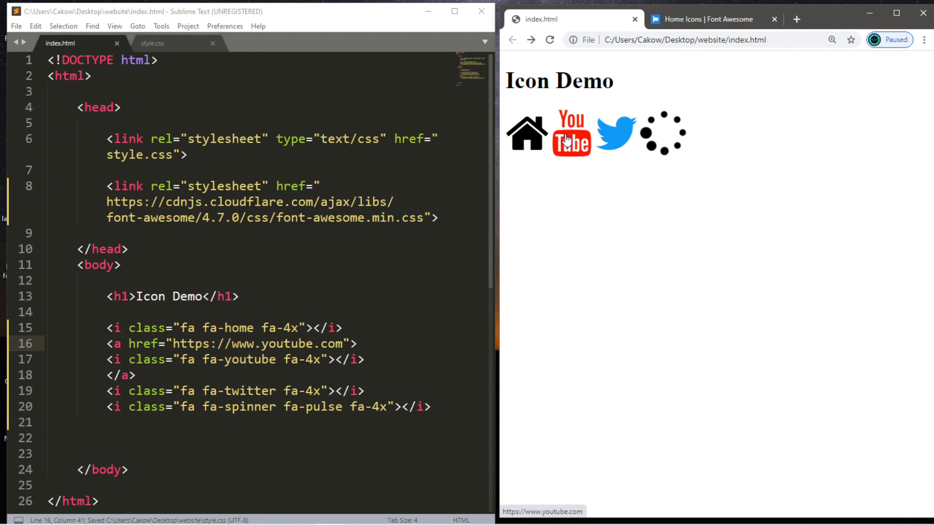
pyautogui.click(569, 132)
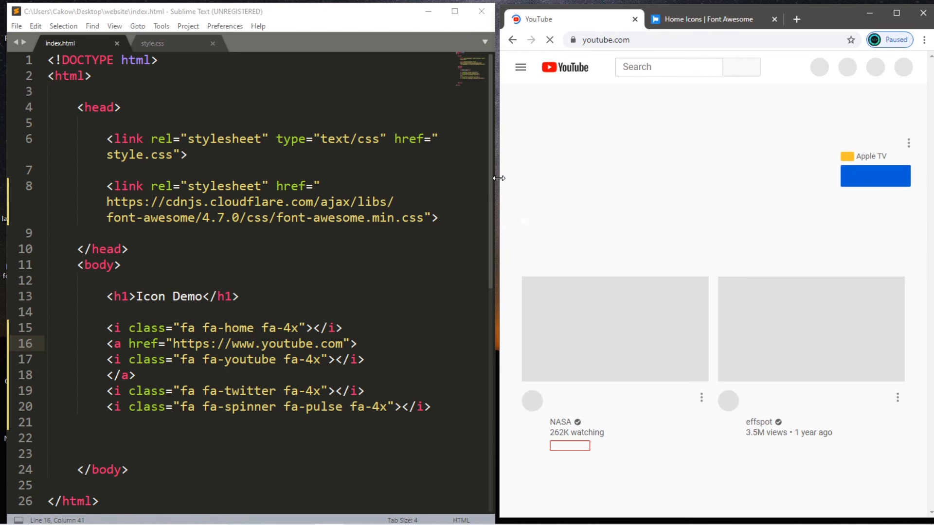